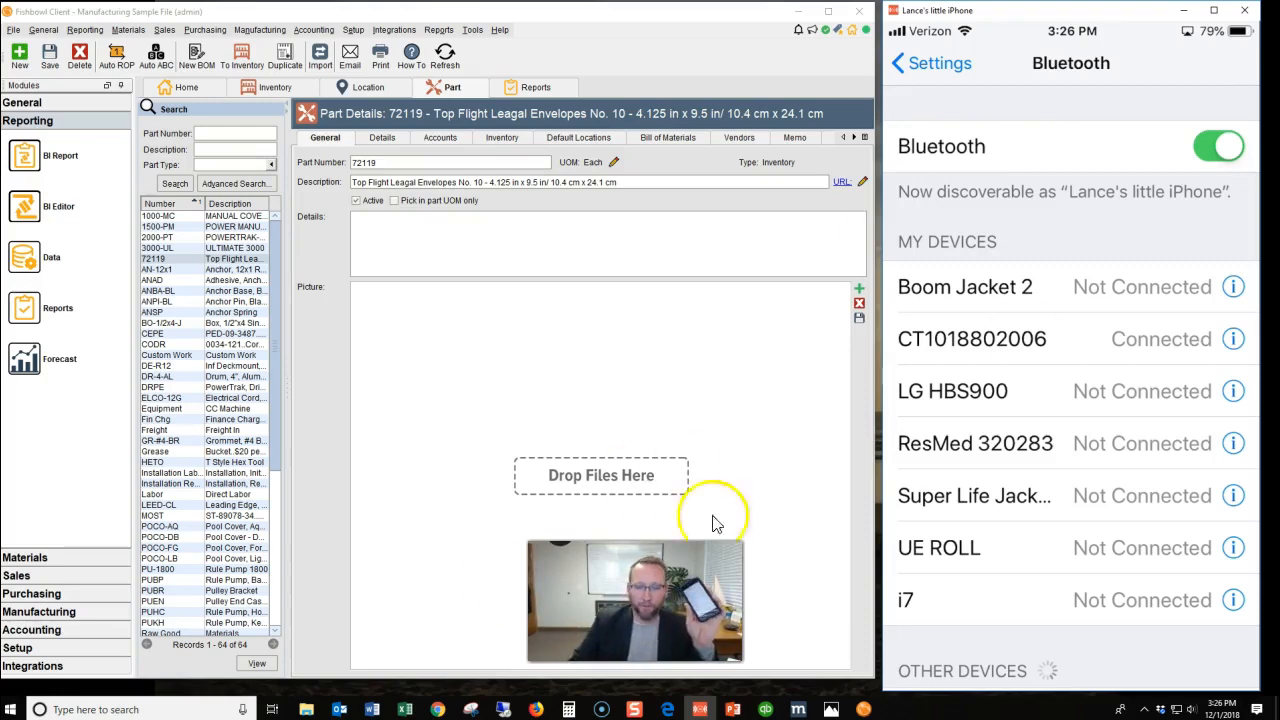
click(974, 496)
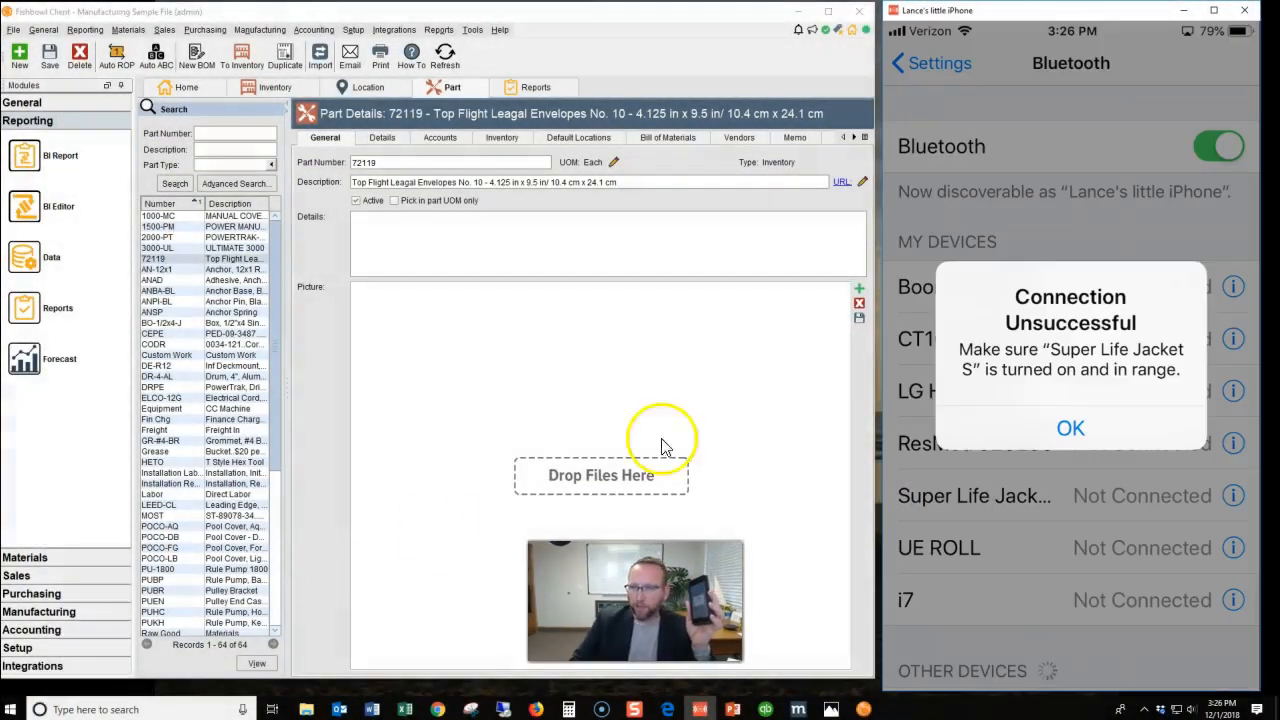
mouse_move(1052, 364)
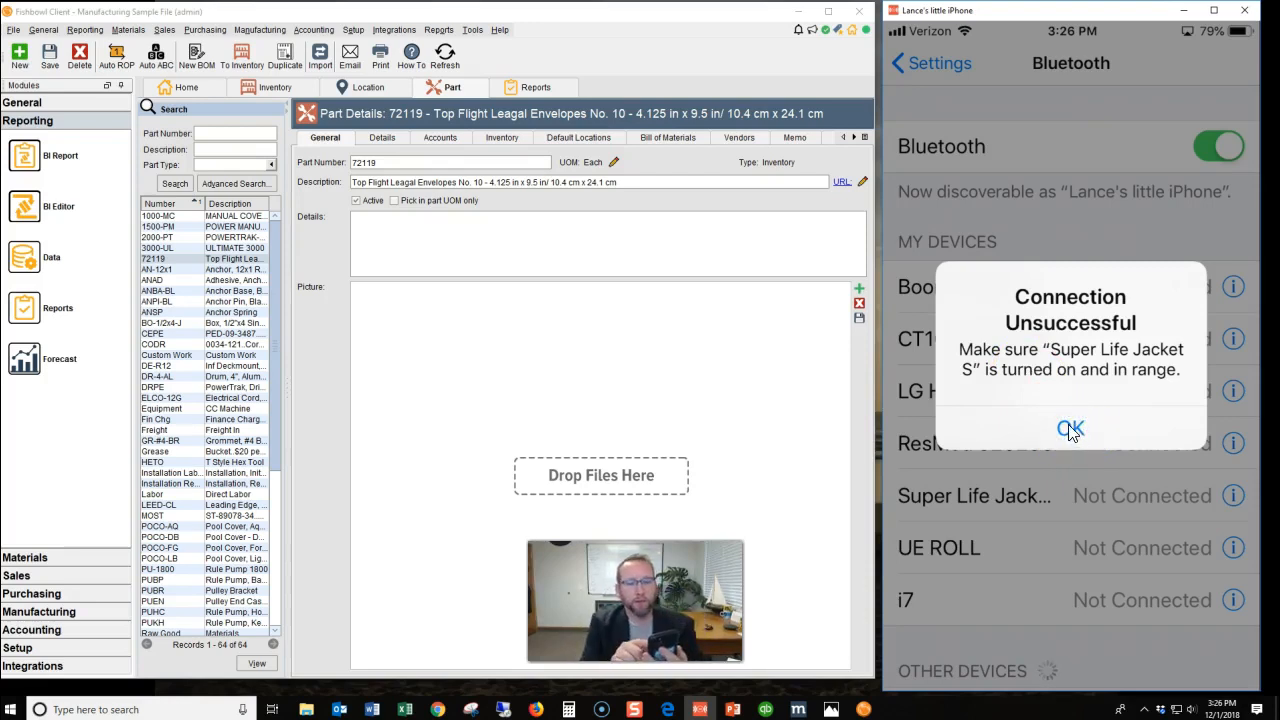
click(1070, 428)
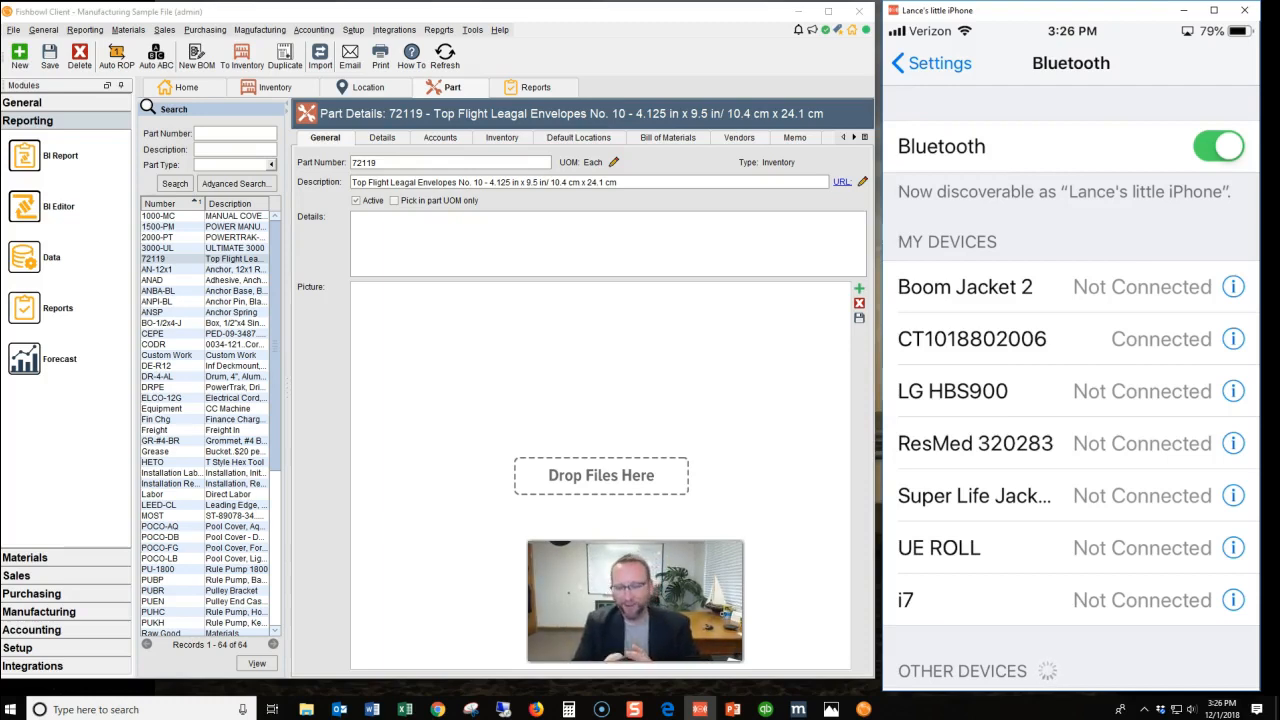
click(930, 62)
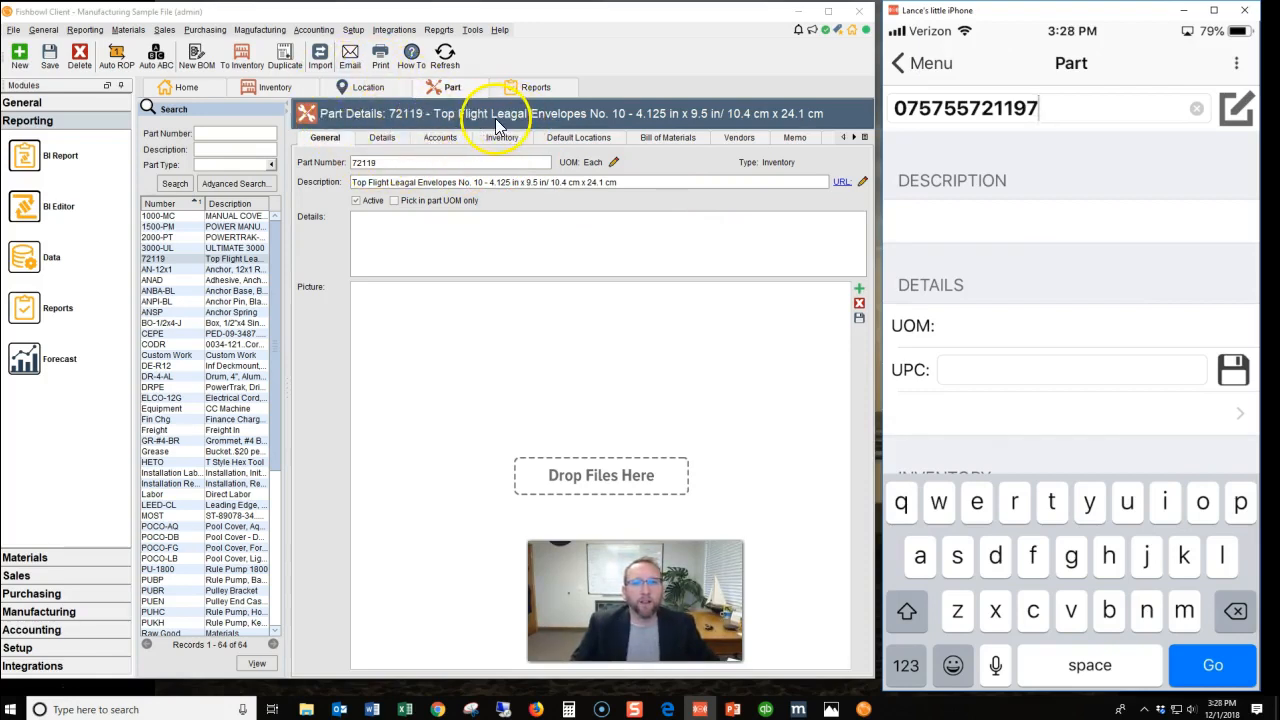
View product 72119's Details in Fishbowl Client, showing no UPC and zero inventory
click(382, 136)
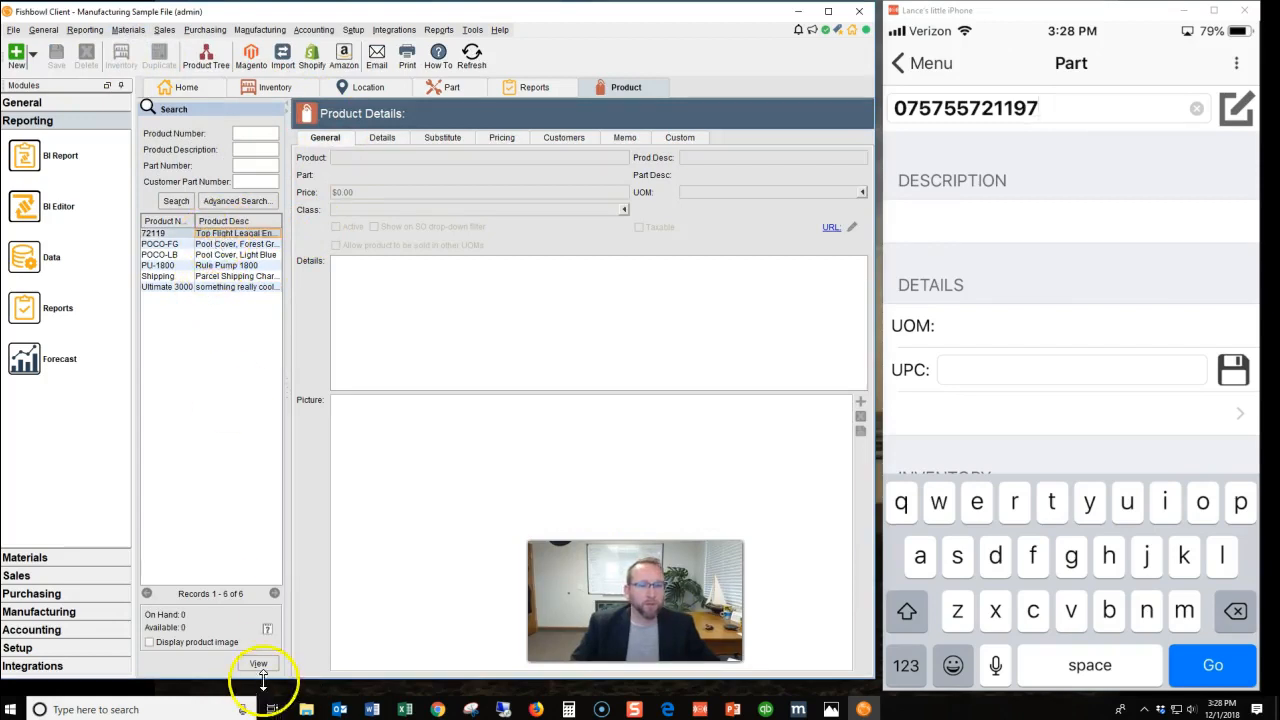
click(380, 136)
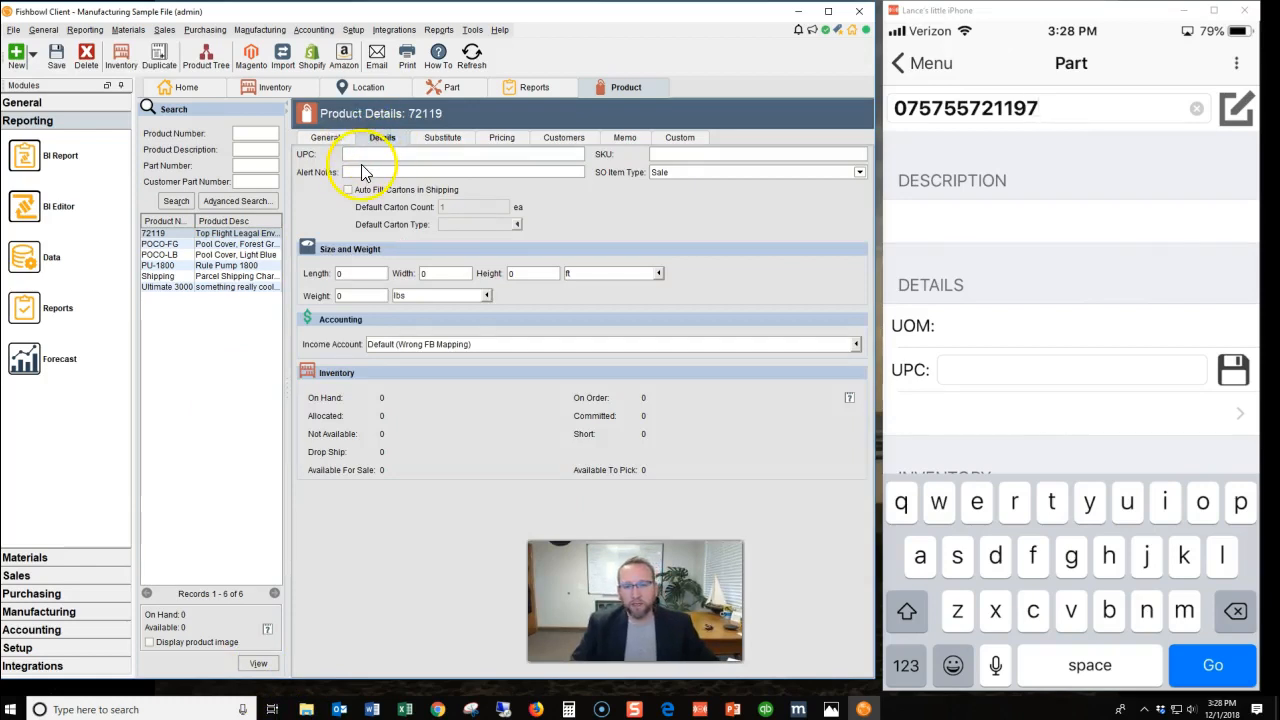
mouse_move(330, 416)
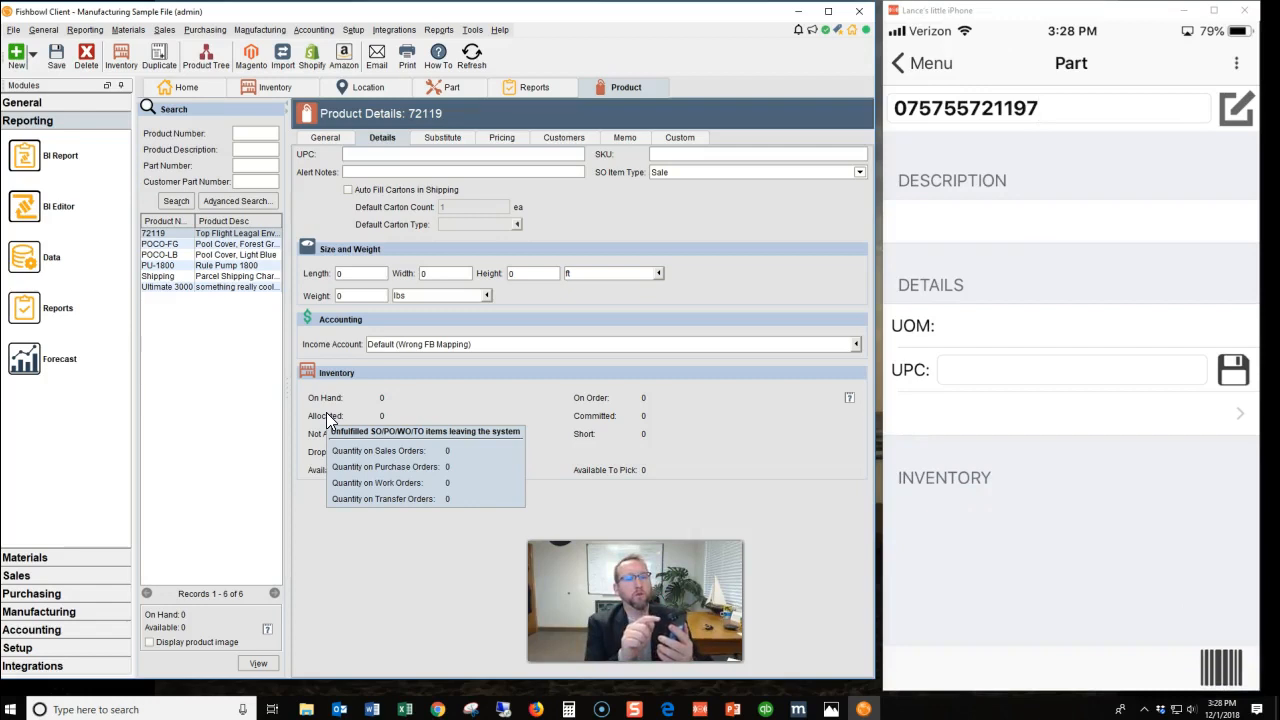
click(1048, 108)
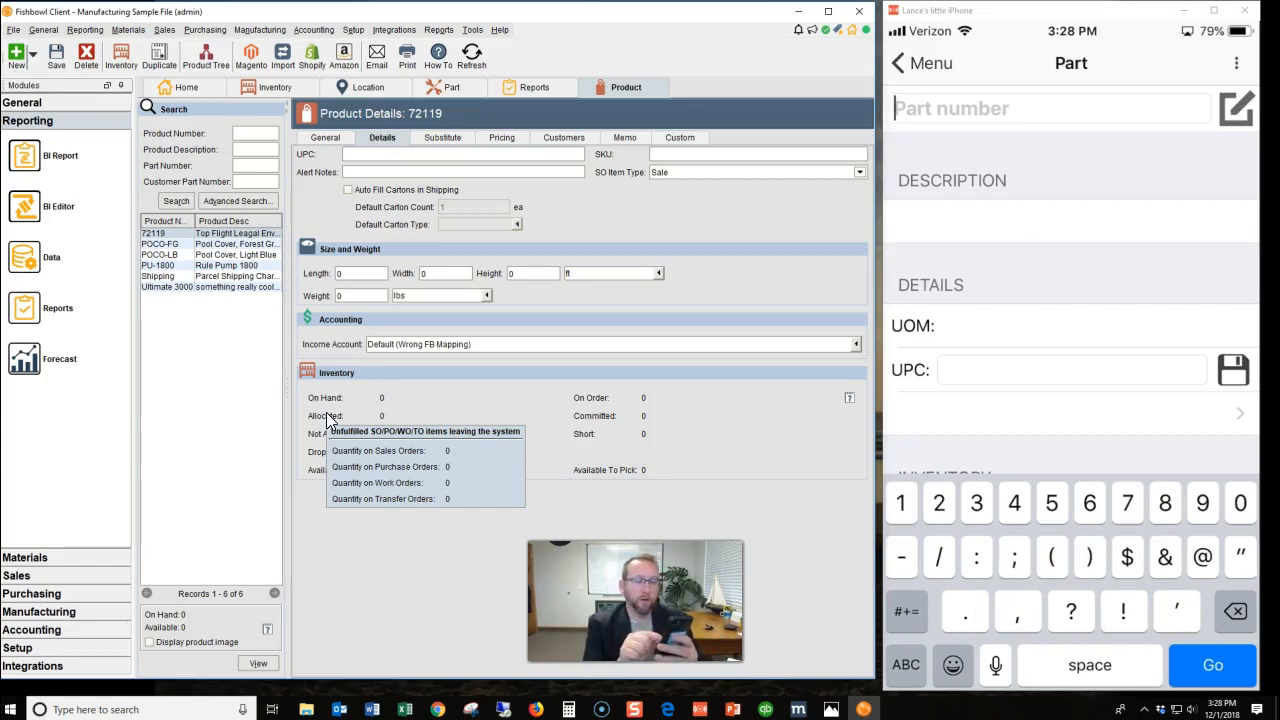
text(72119)
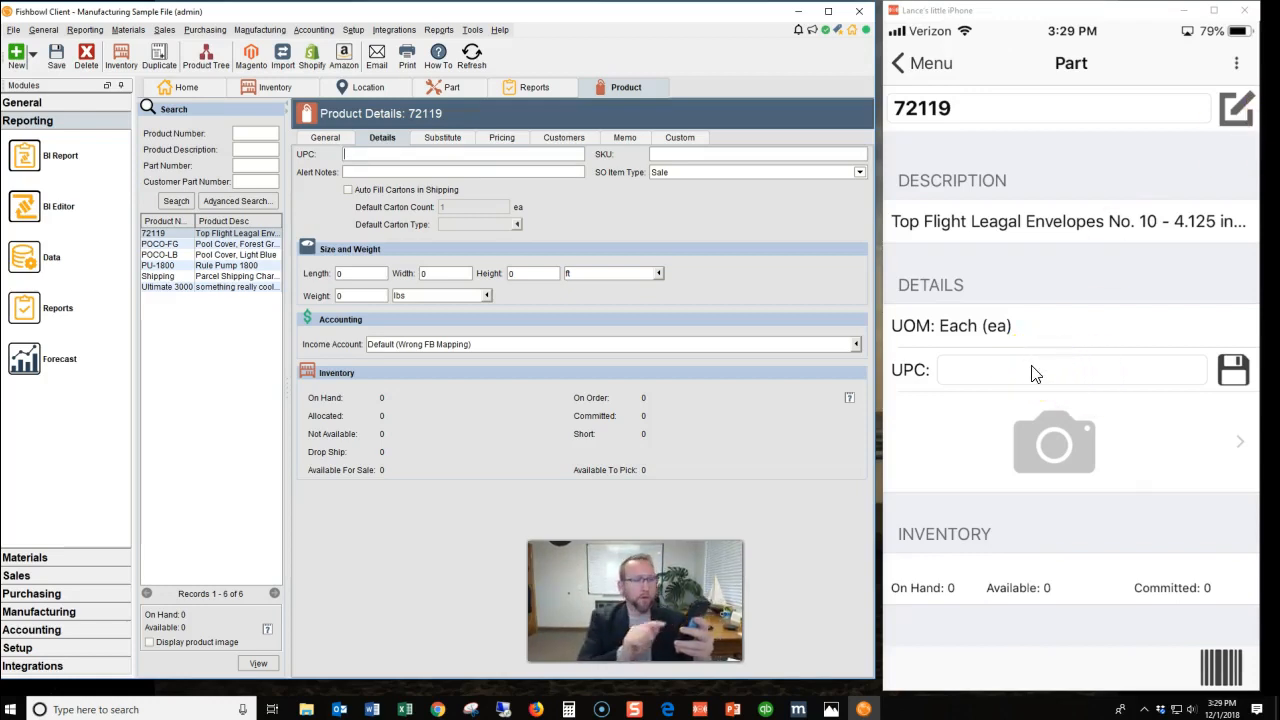
click(1070, 368)
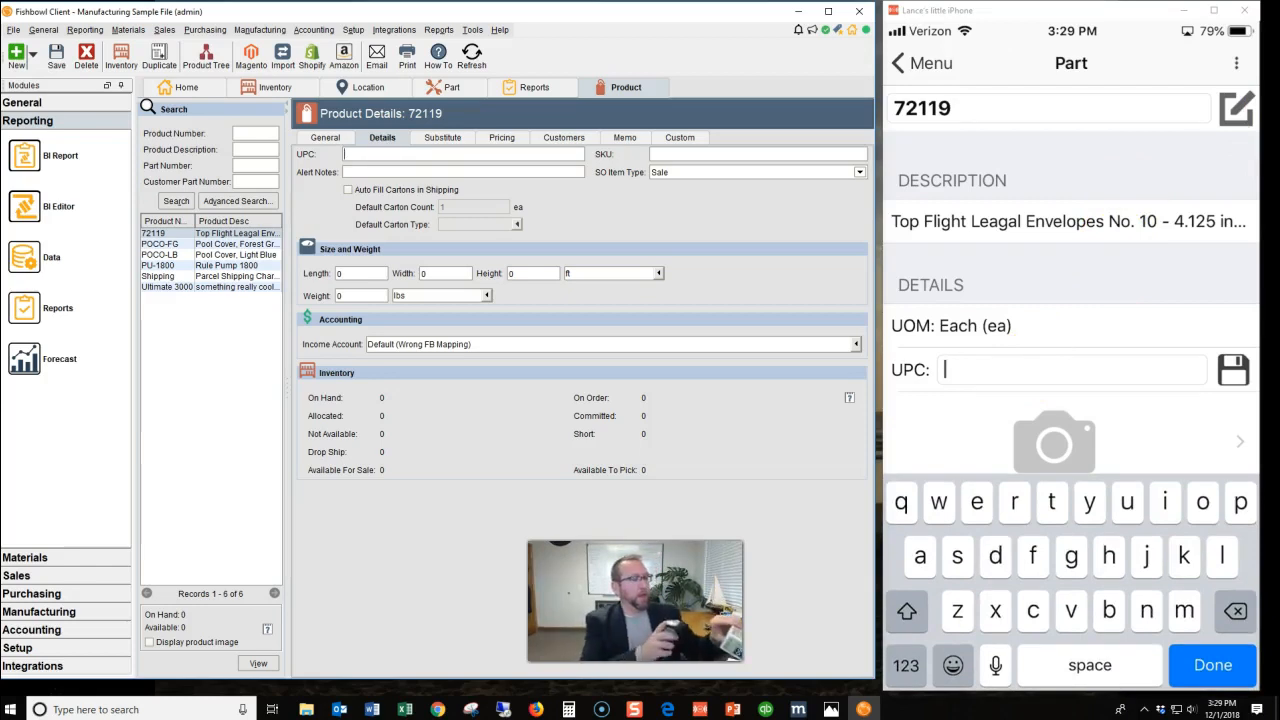
text(075755721197)
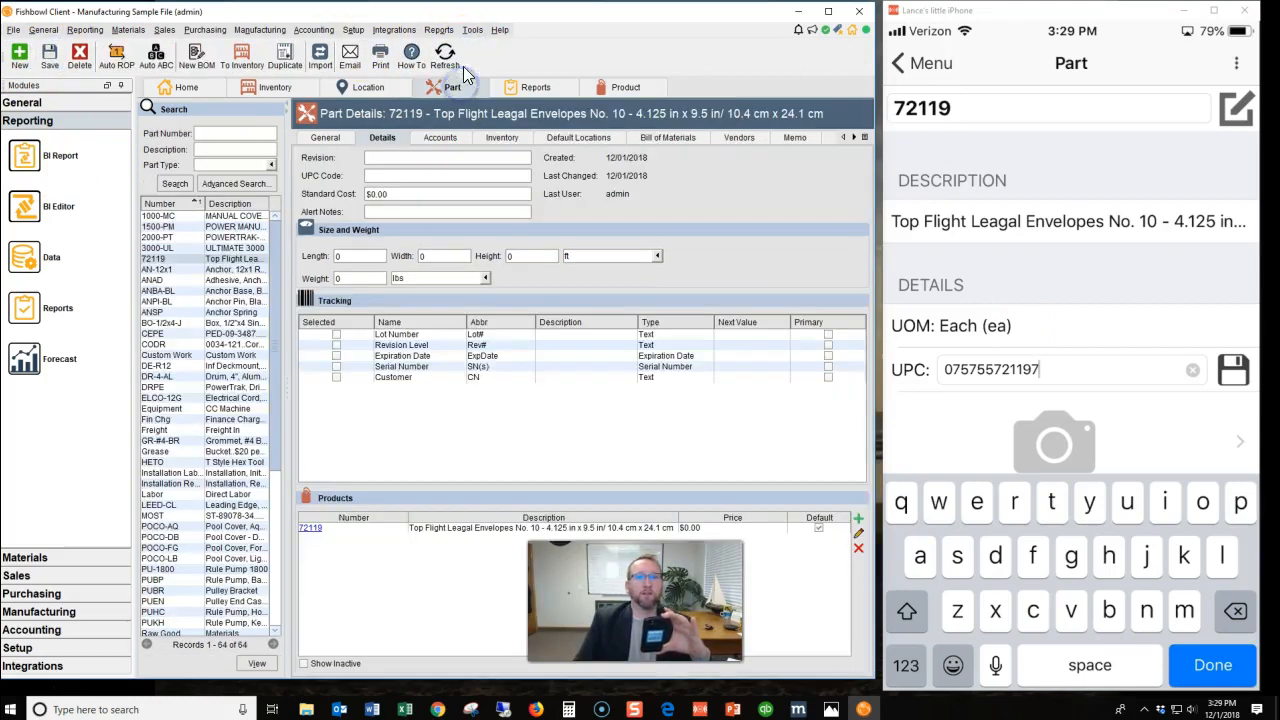
text(075755721197)
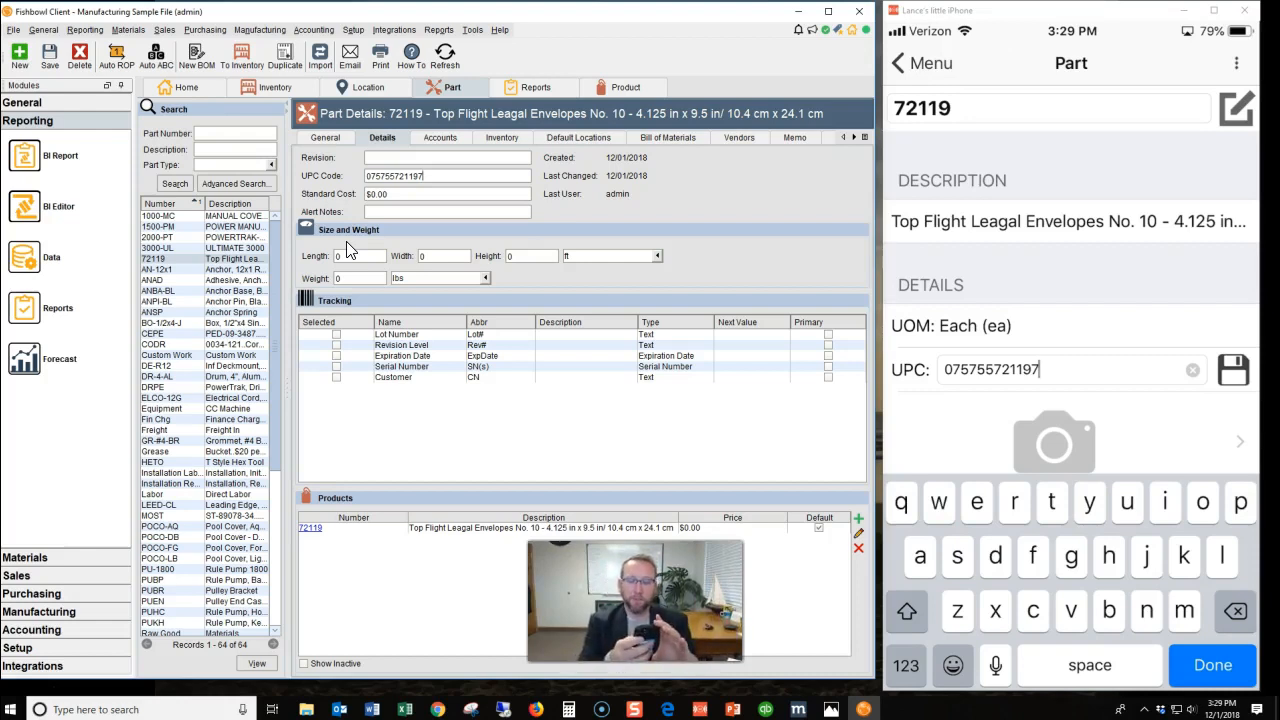
click(1052, 442)
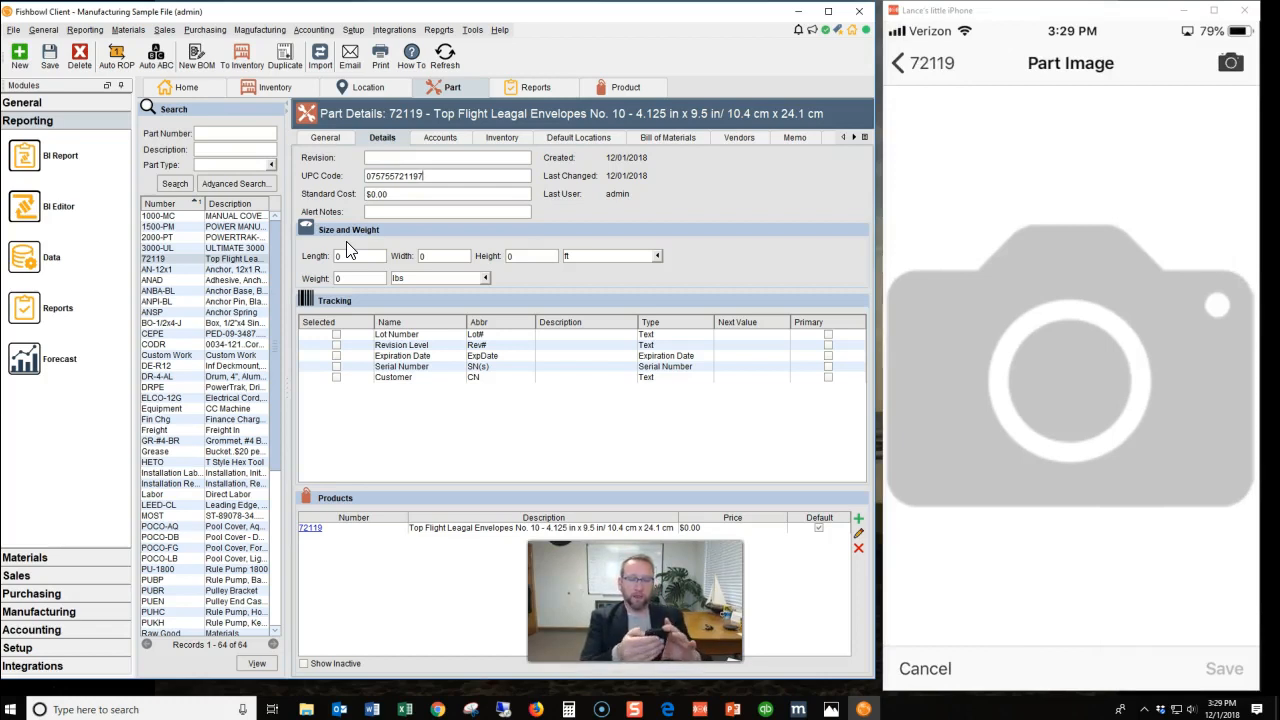
Photograph the envelope box with the phone camera and accept it for part 72119
click(1230, 62)
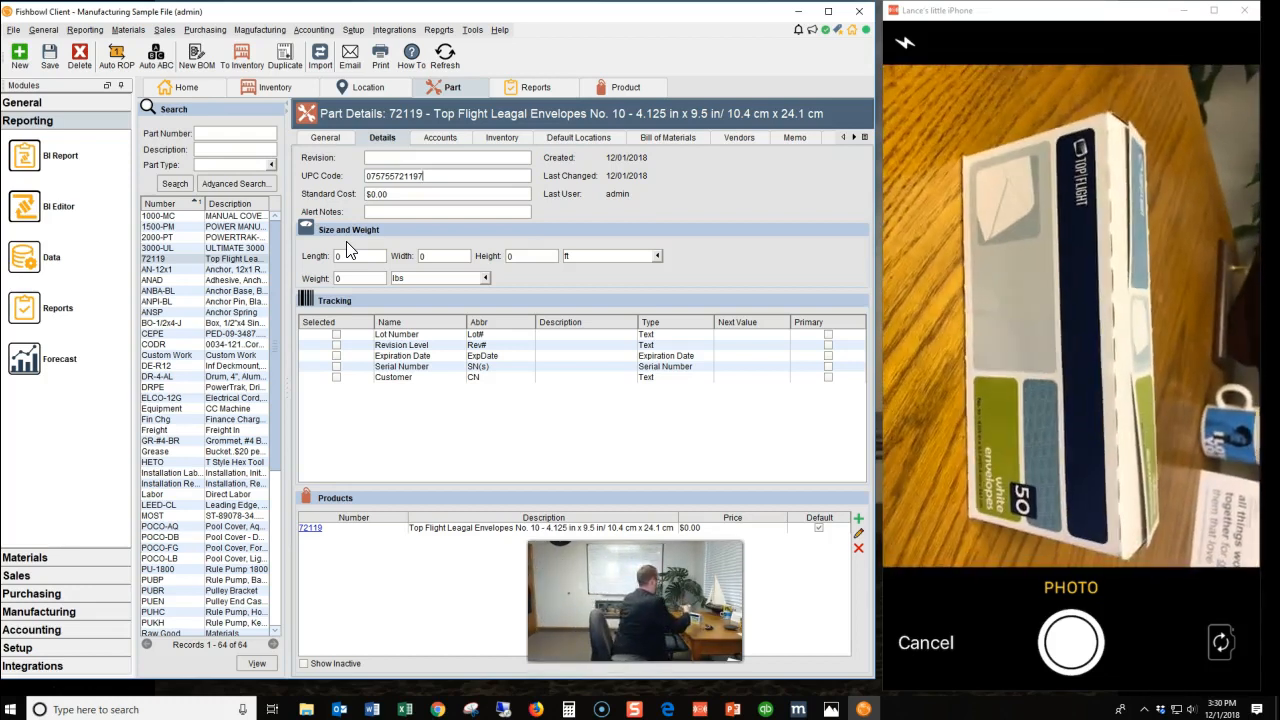
click(1070, 644)
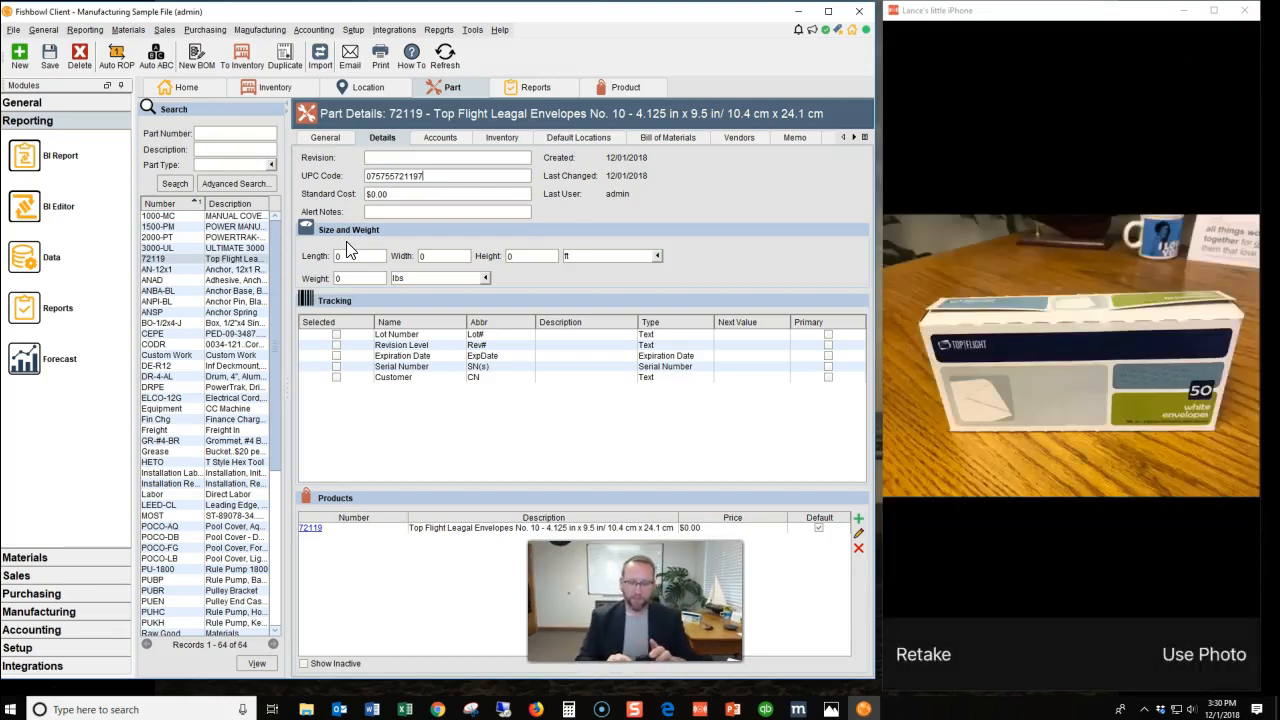
click(1204, 654)
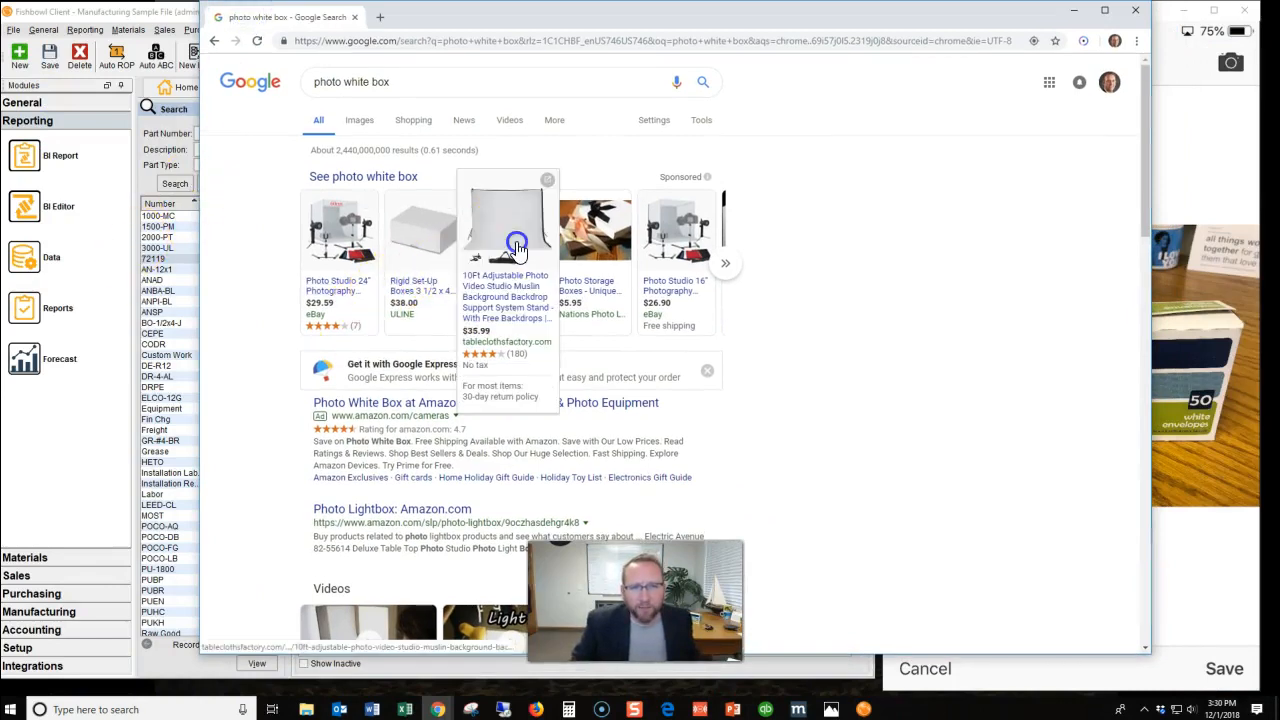
Close the photo white box Chrome results and return to part 72119 on the phone
click(516, 248)
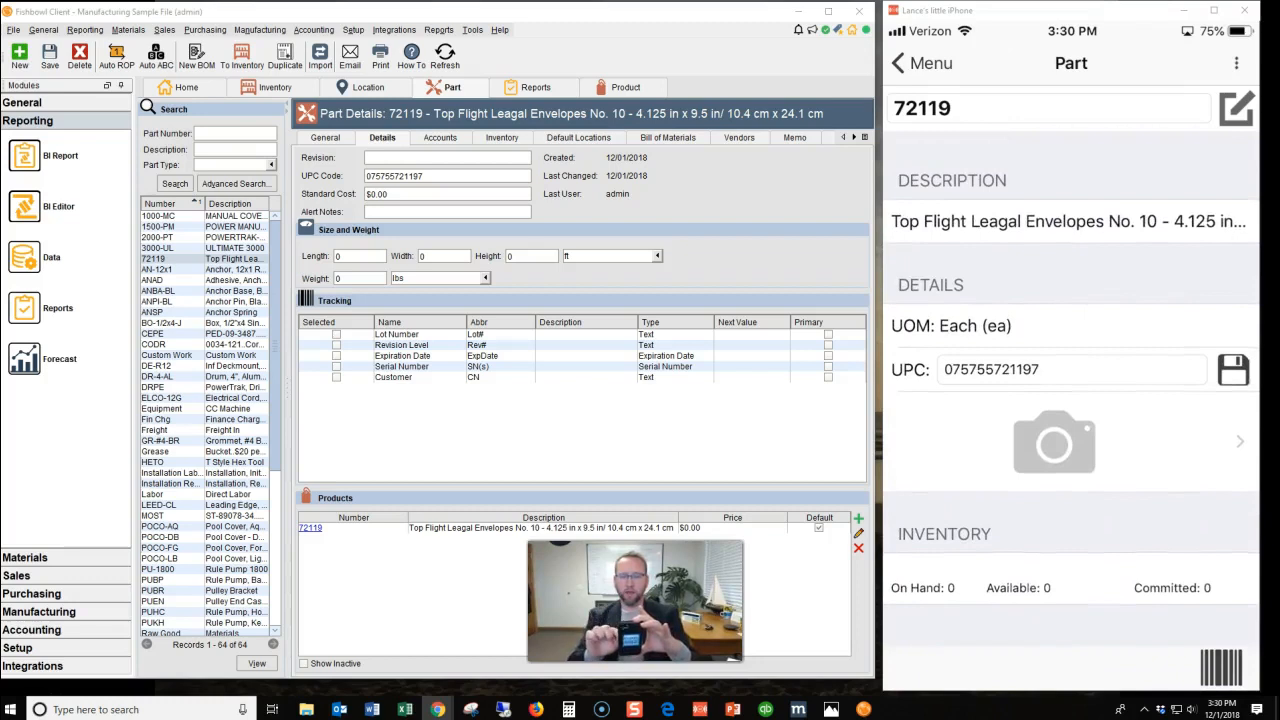
click(1054, 444)
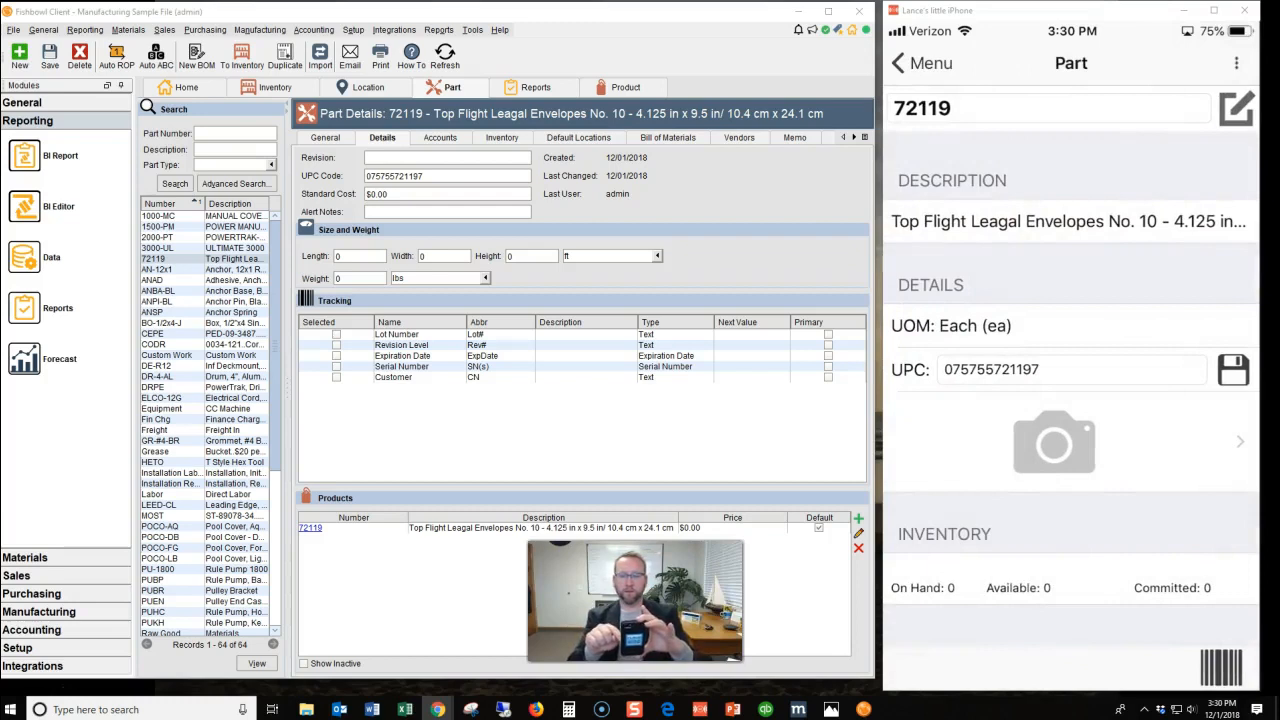
Retake the envelope box photo and save it as part 72119's image
click(1052, 444)
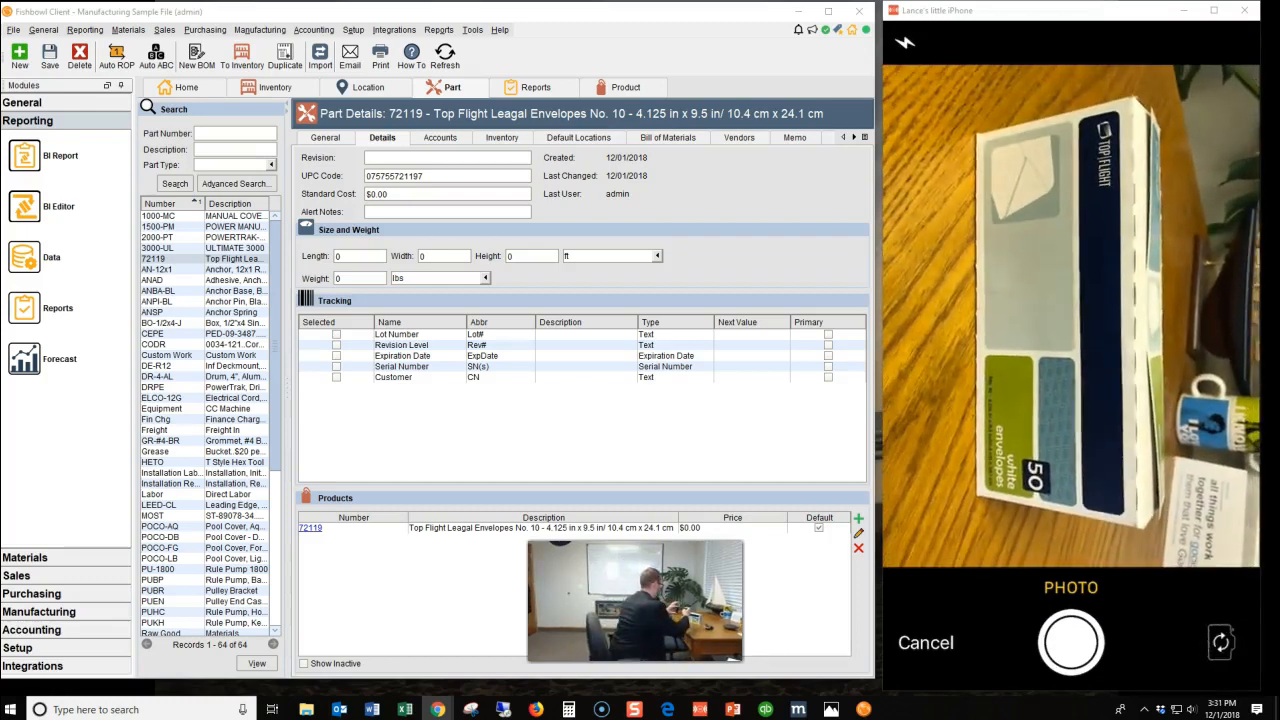
click(1070, 642)
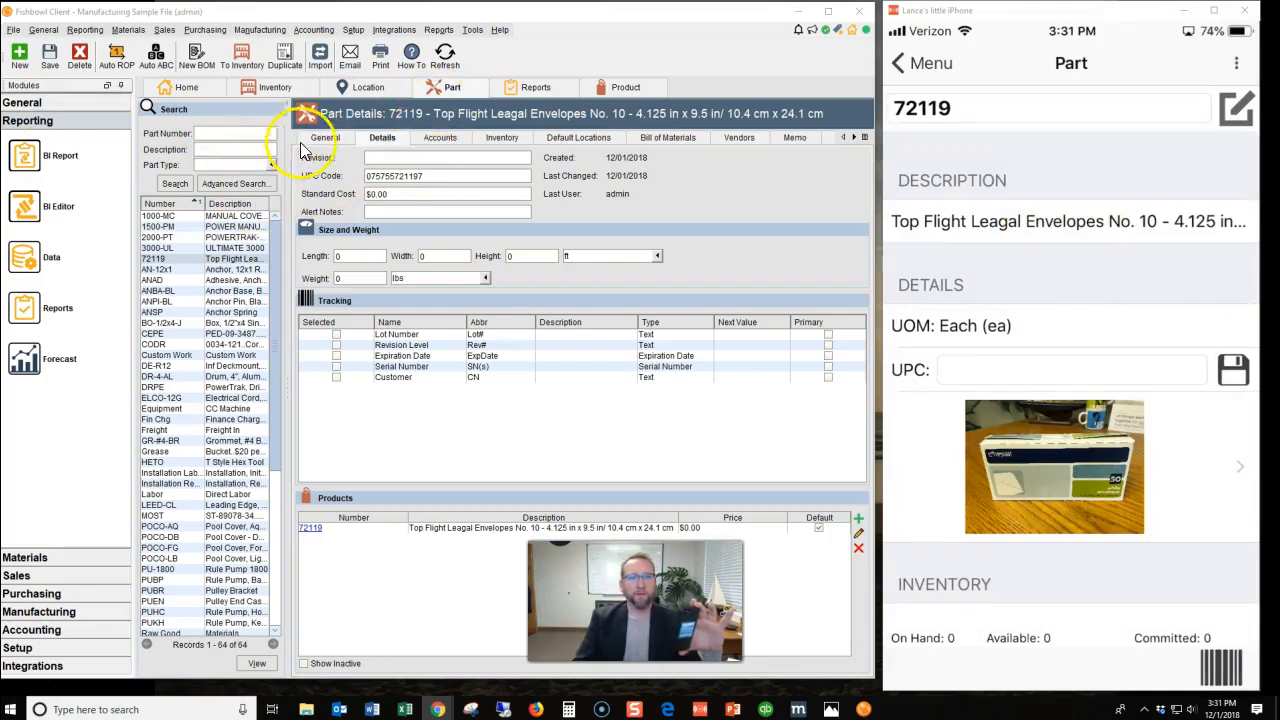
Review part and product 72119 in Fishbowl Client, now showing the envelope box photo
click(444, 56)
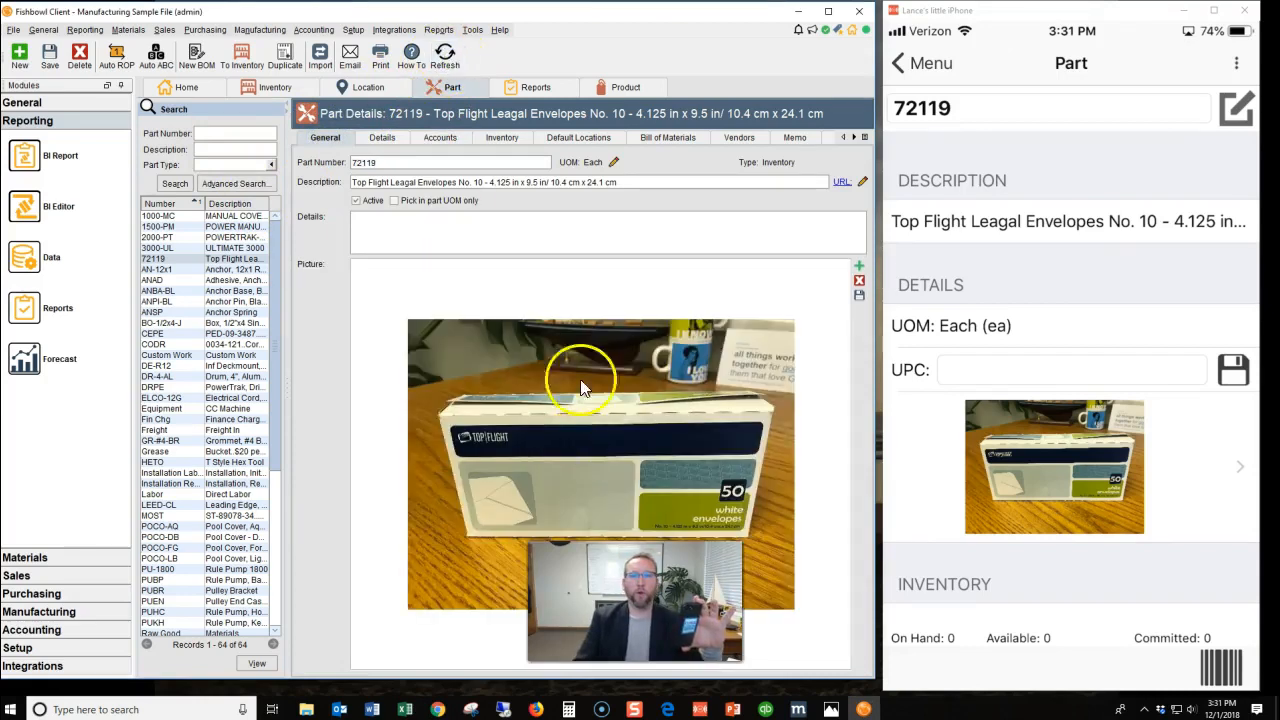
click(624, 88)
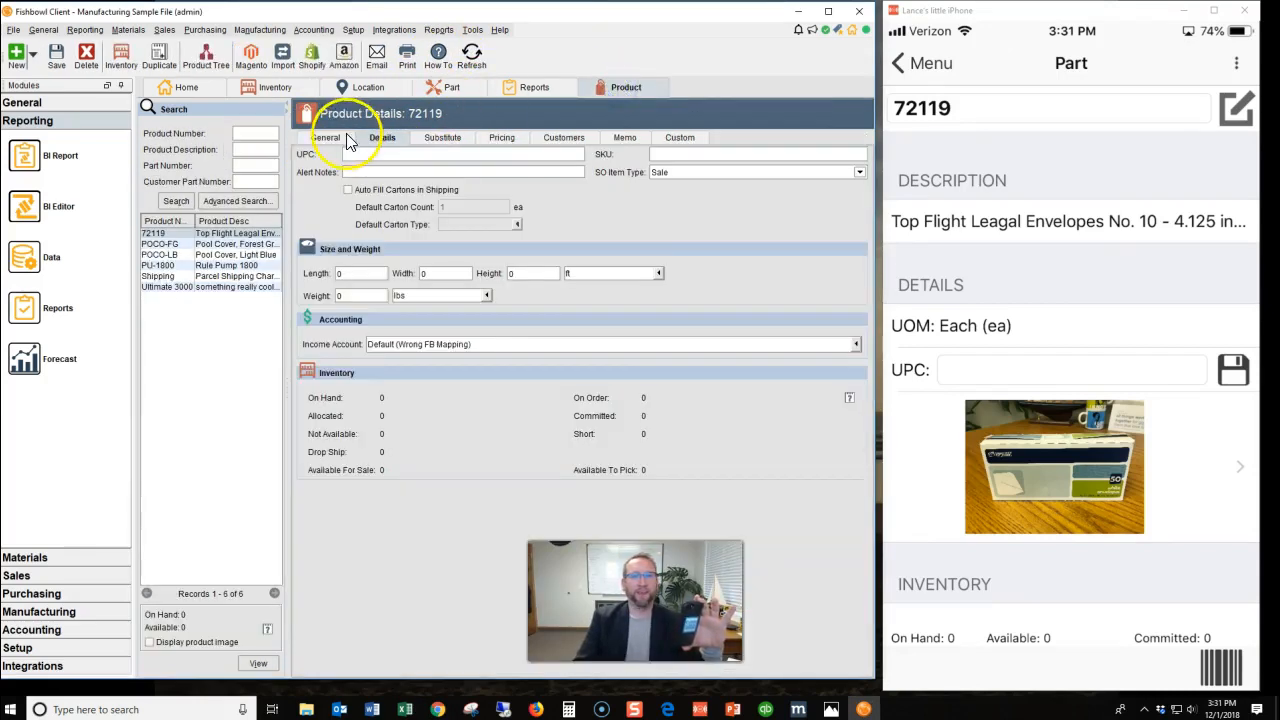
click(324, 136)
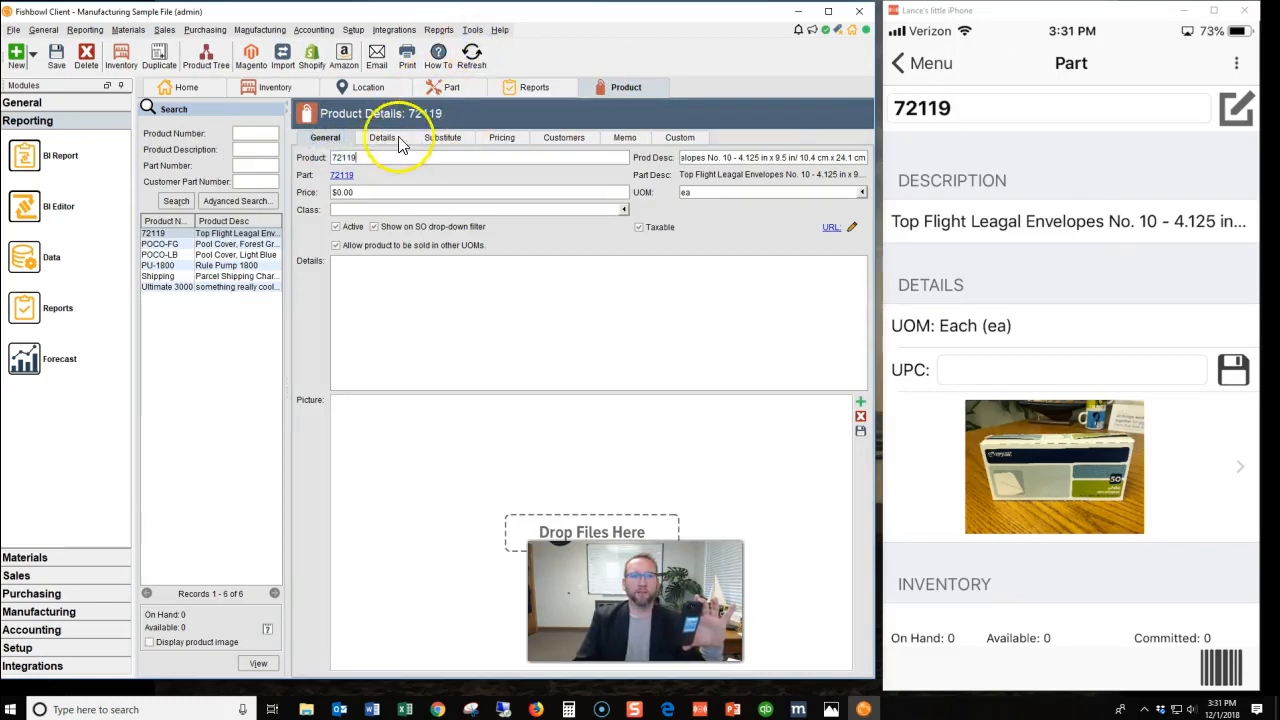
click(382, 136)
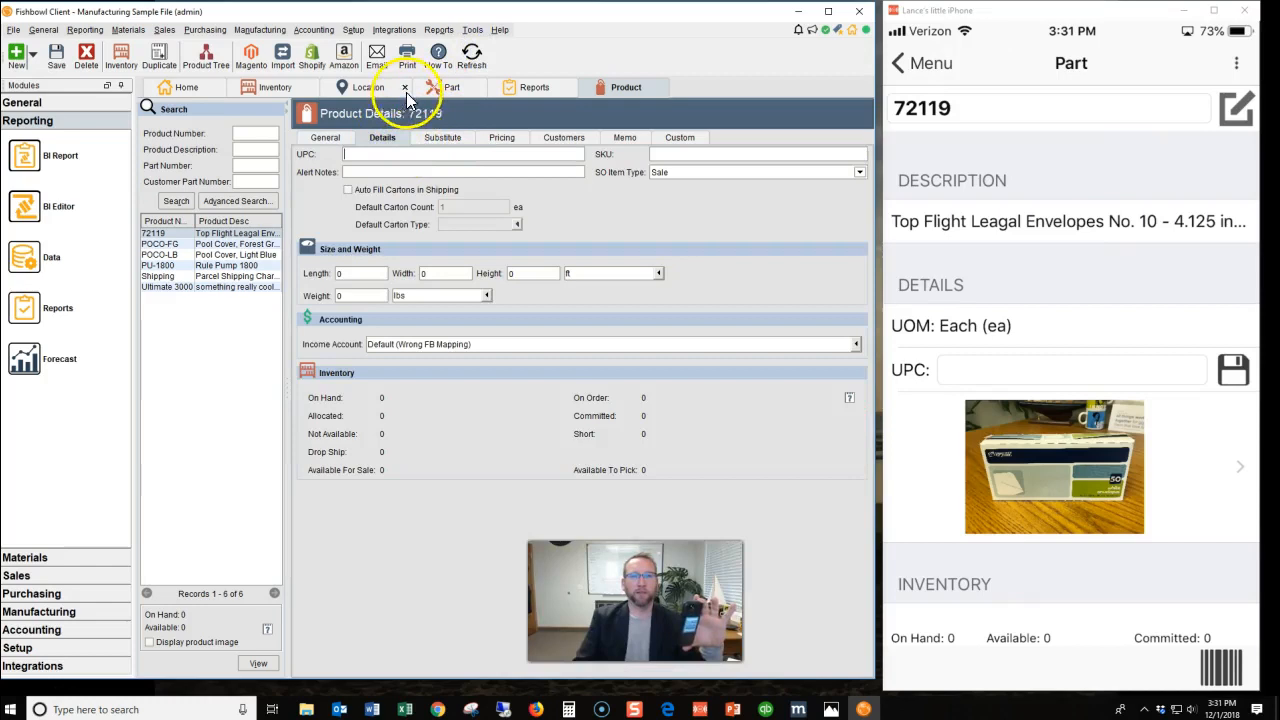
click(404, 88)
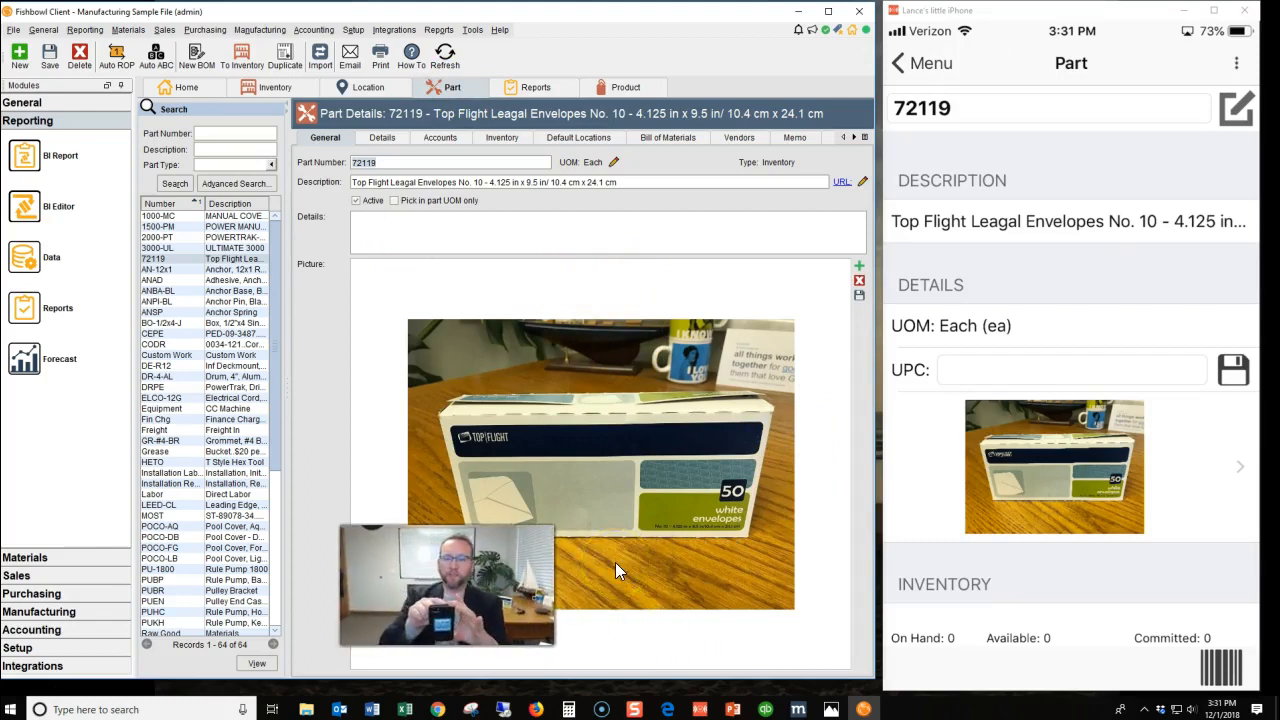
Return to the Fishbowl Go menu and reopen the Part lookup for 72119
click(910, 62)
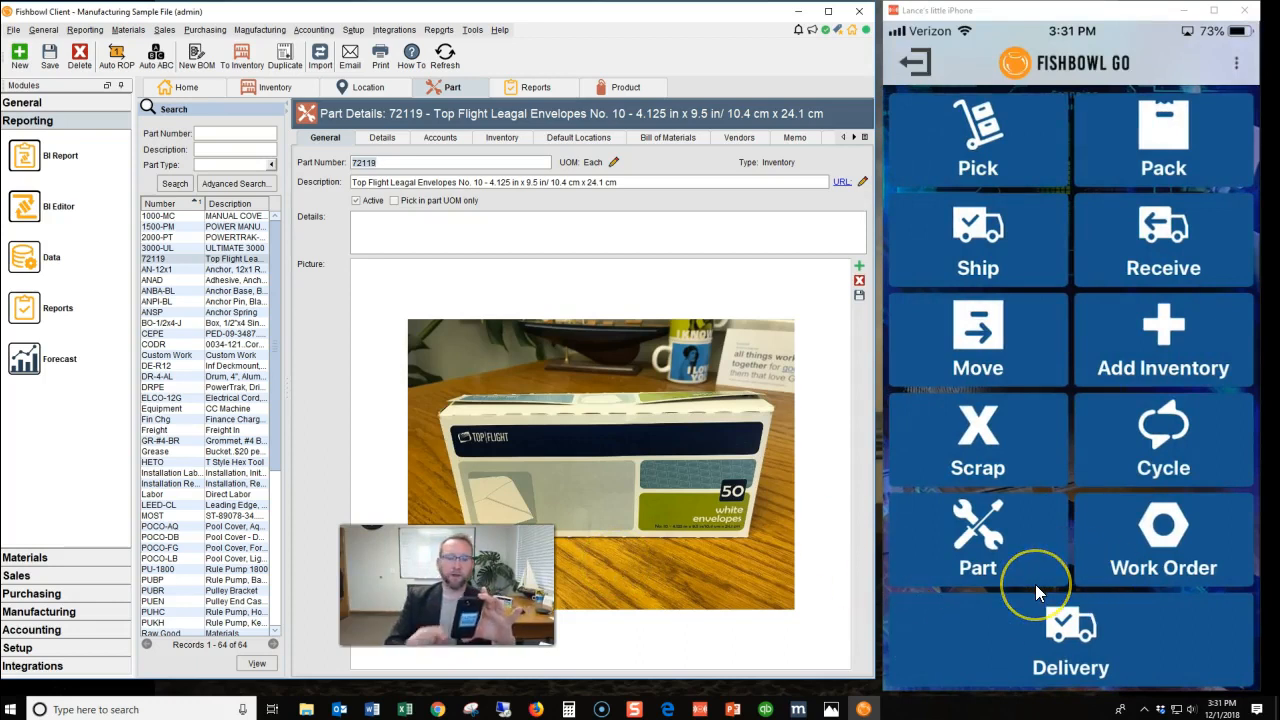
click(976, 540)
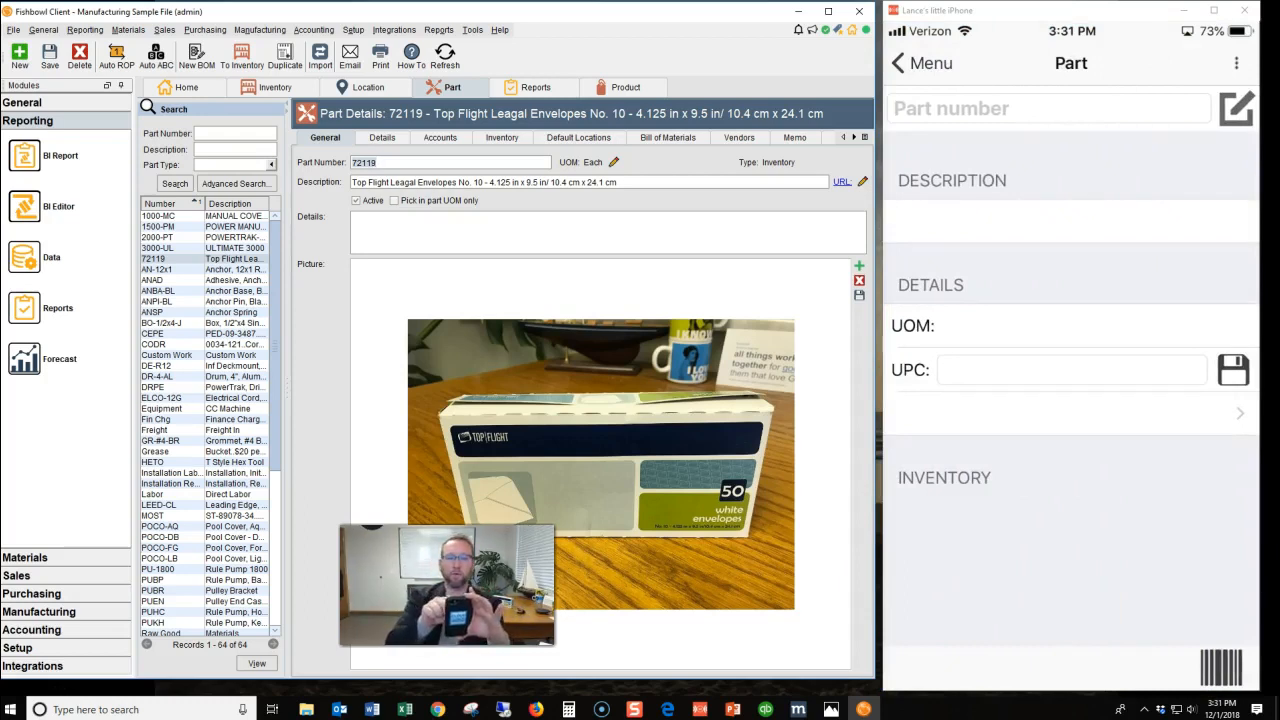
click(1044, 108)
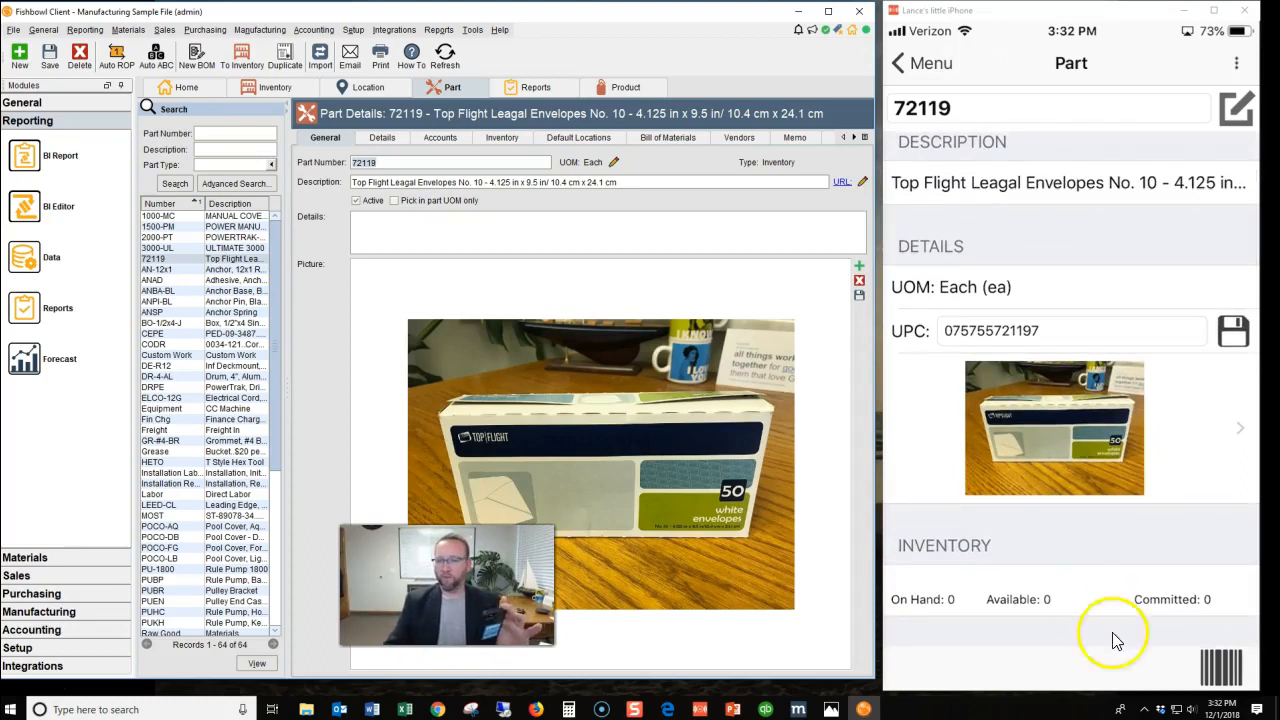
mouse_move(978, 558)
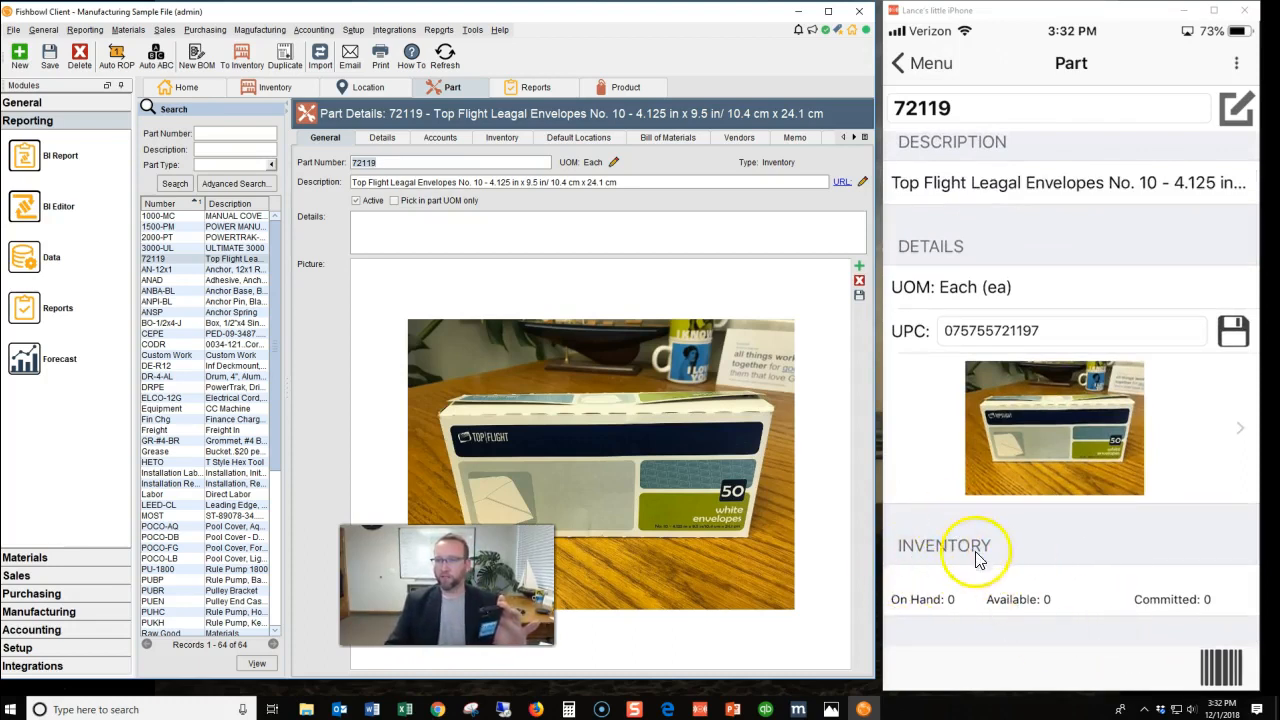
mouse_move(1032, 572)
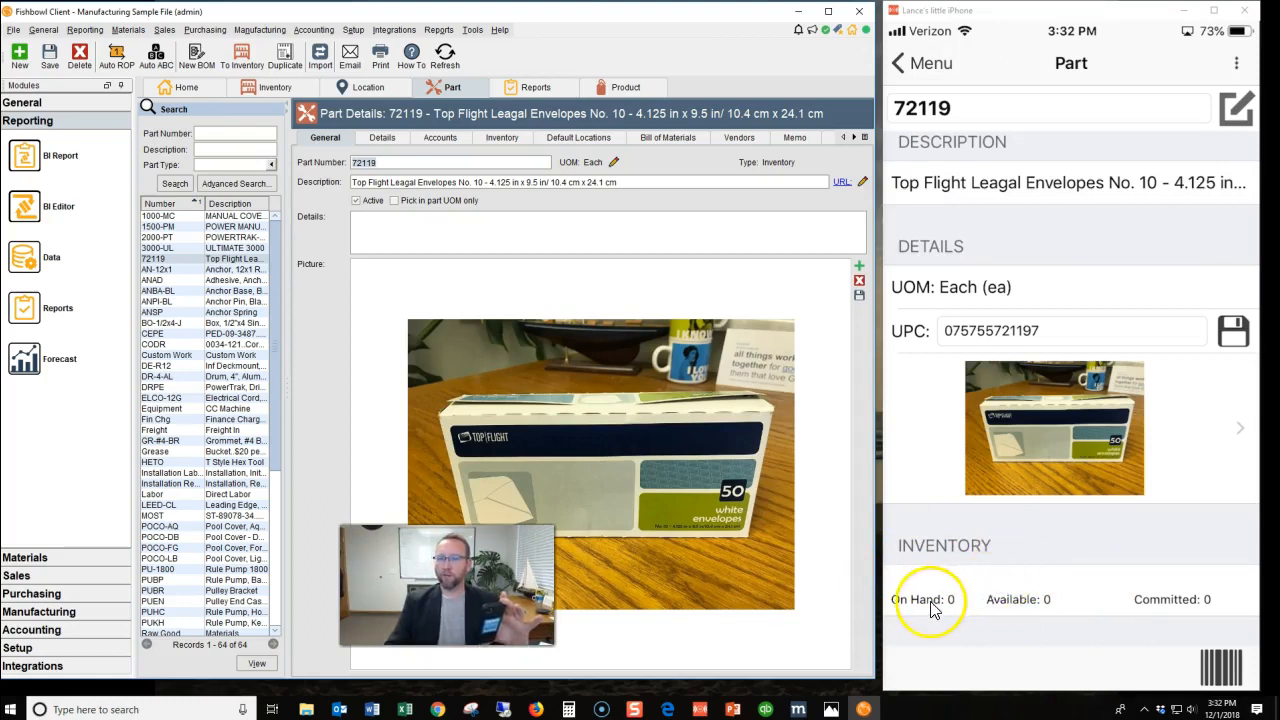
mouse_move(1008, 608)
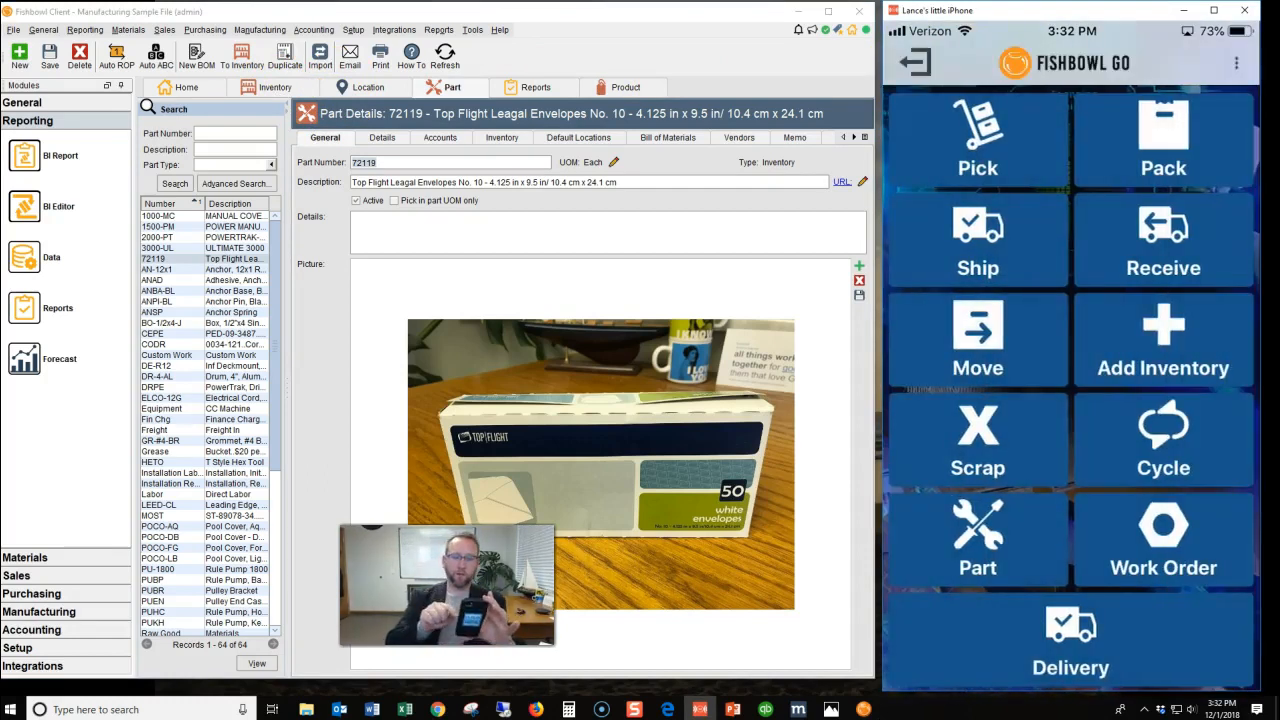
Add 25 ea of part 72119 at Main-2.H.4.A with unit cost 5 and a first-count note, then save
click(1164, 340)
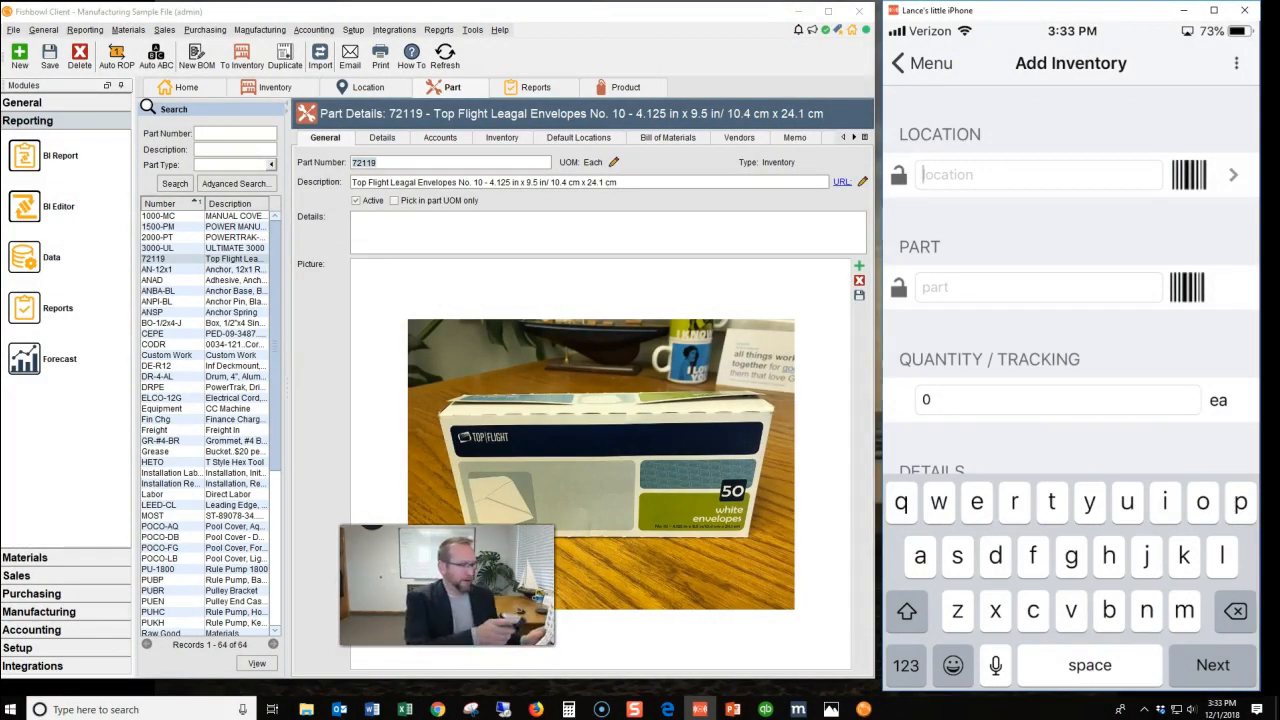
text(147)
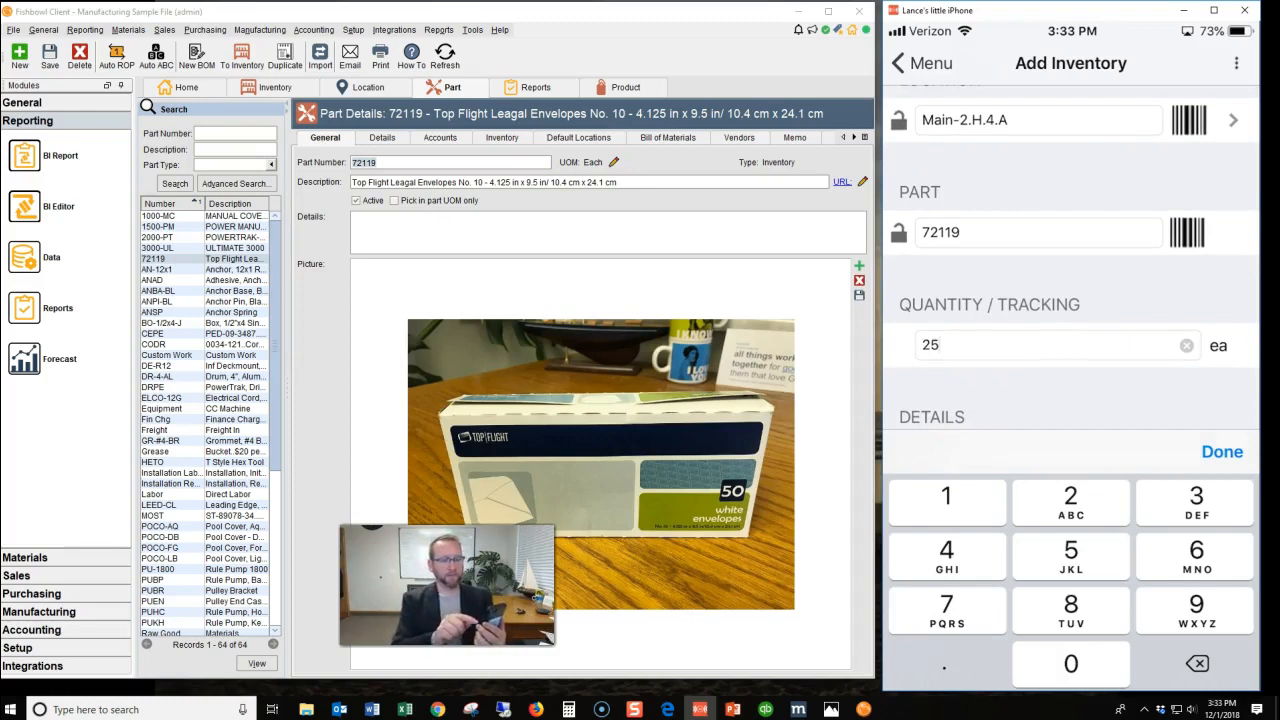
click(1220, 452)
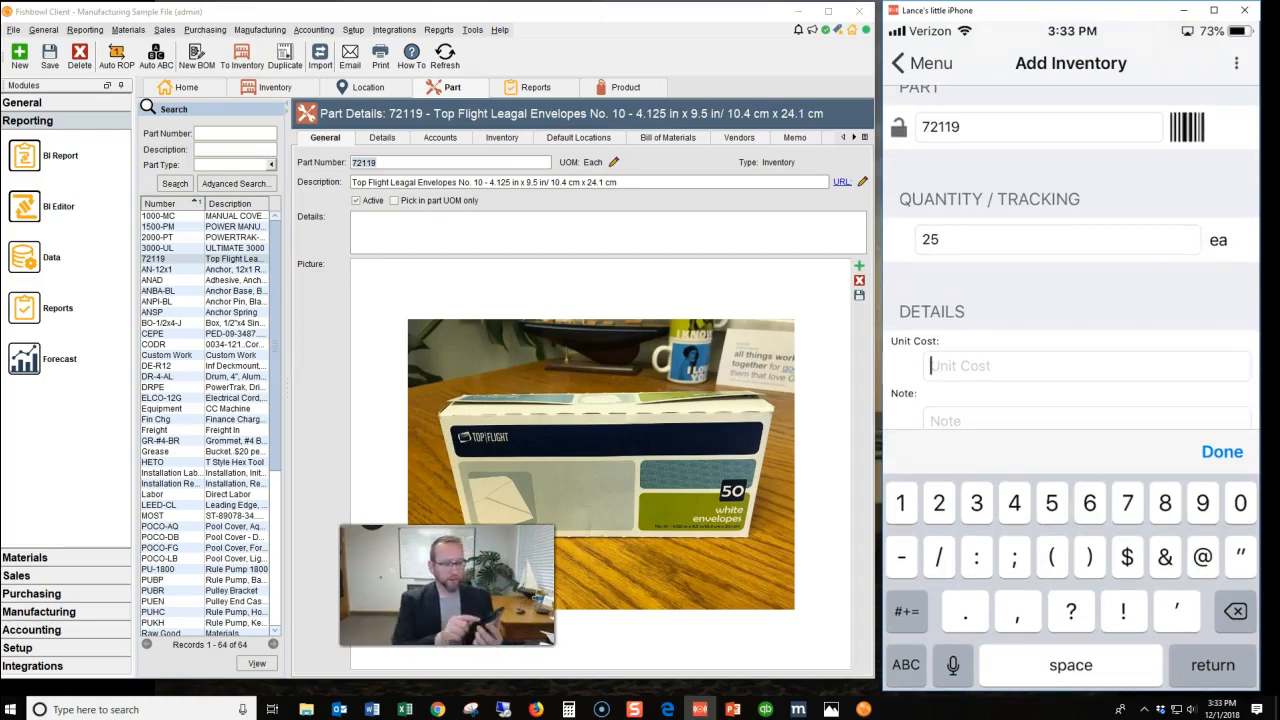
text(5)
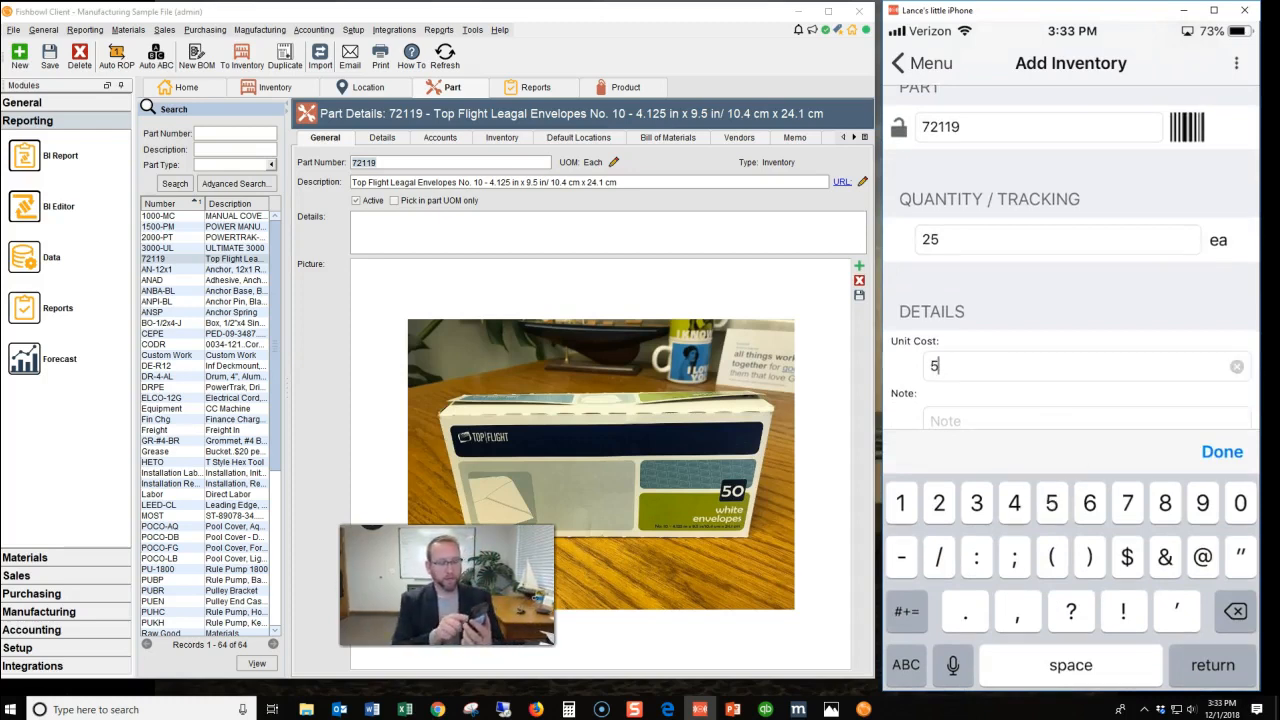
click(1084, 414)
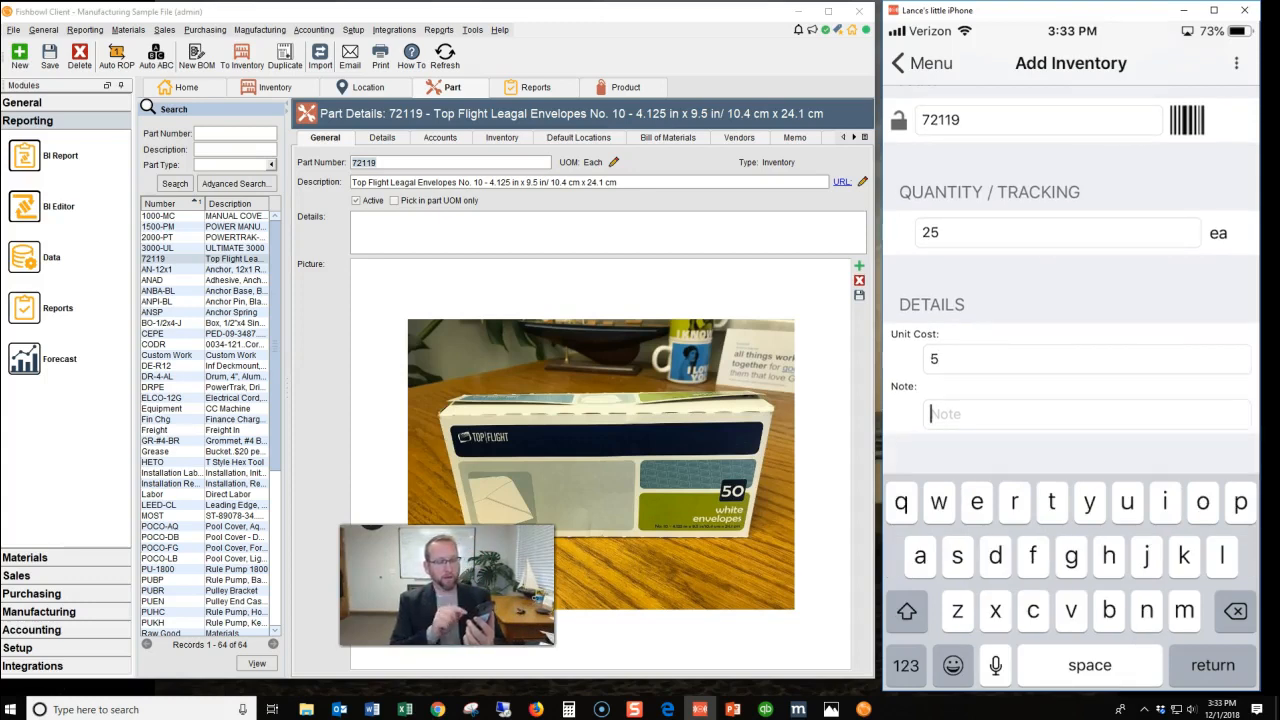
text(note)
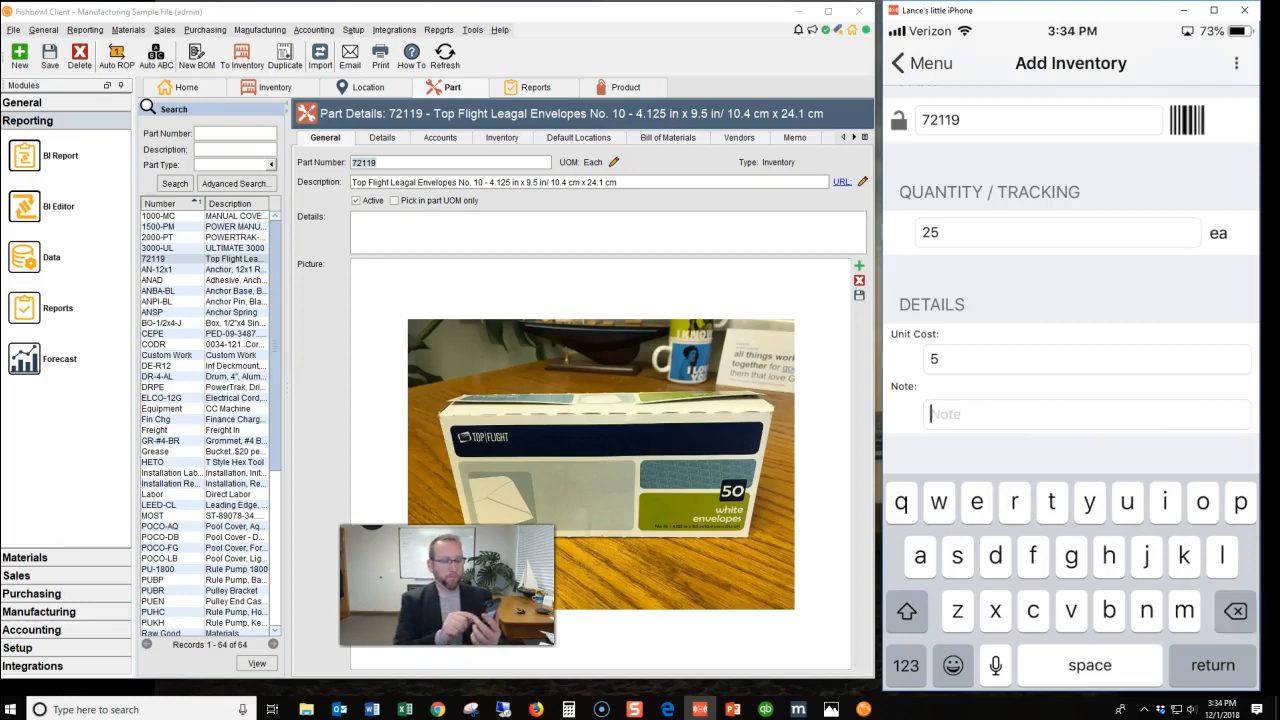
text(fitst physical c)
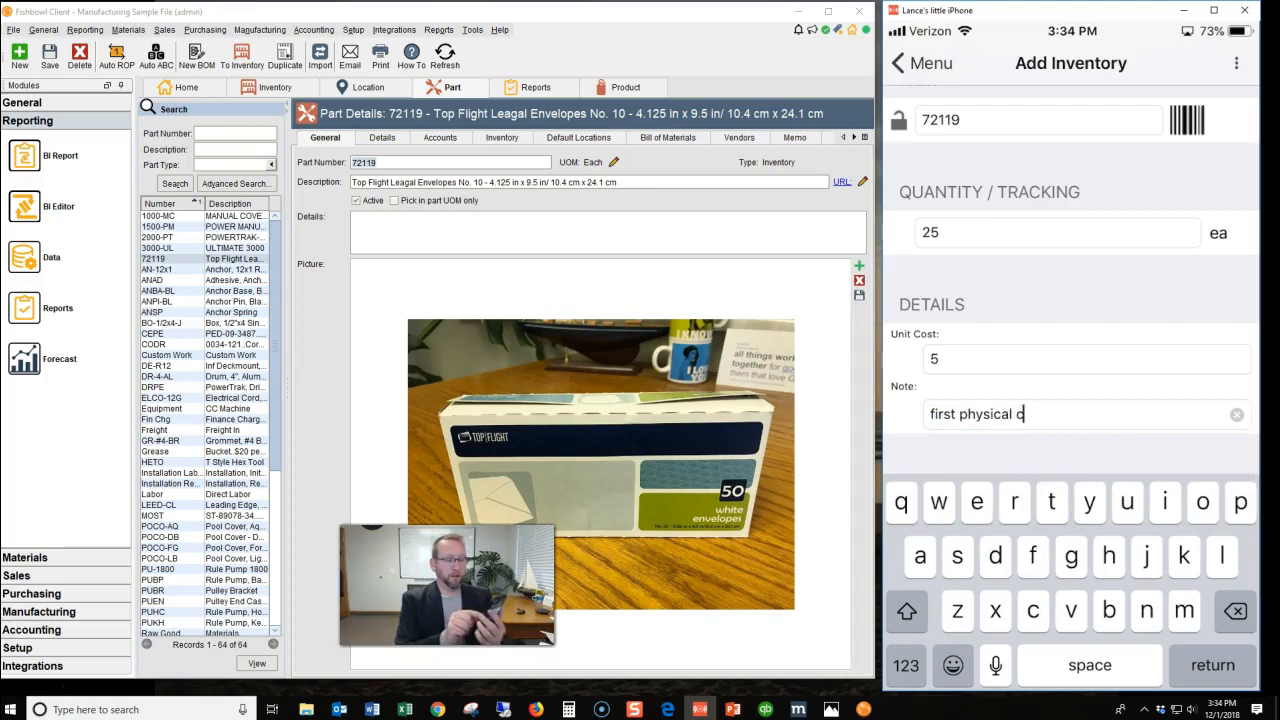
text(ount)
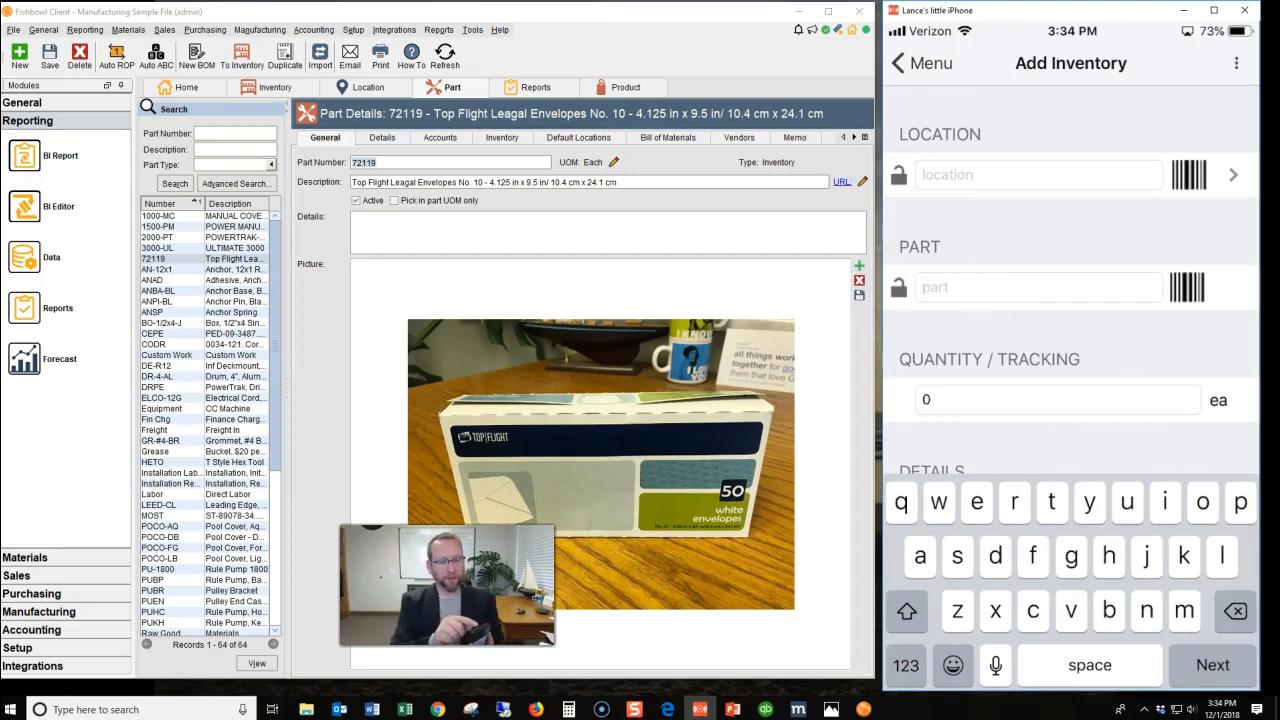
Confirm part 72119 shows 25 on hand at Main-2.H.4.A, then return to the main menu
click(900, 62)
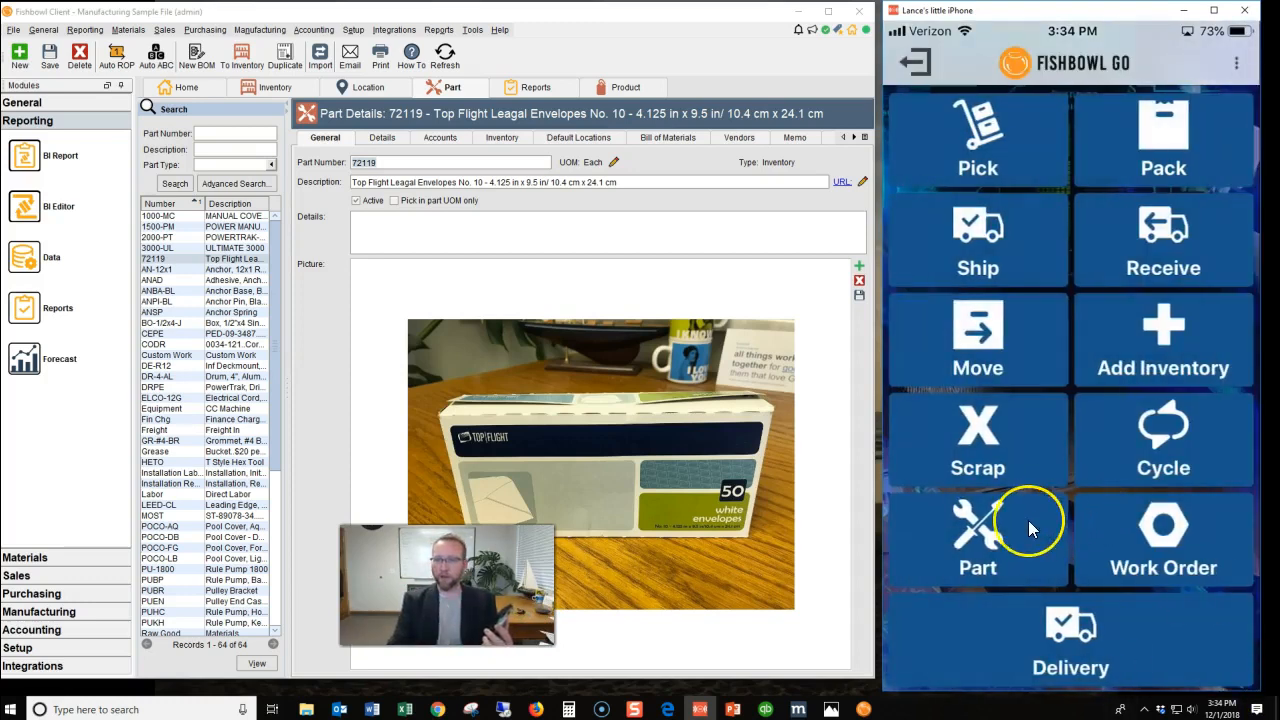
click(976, 536)
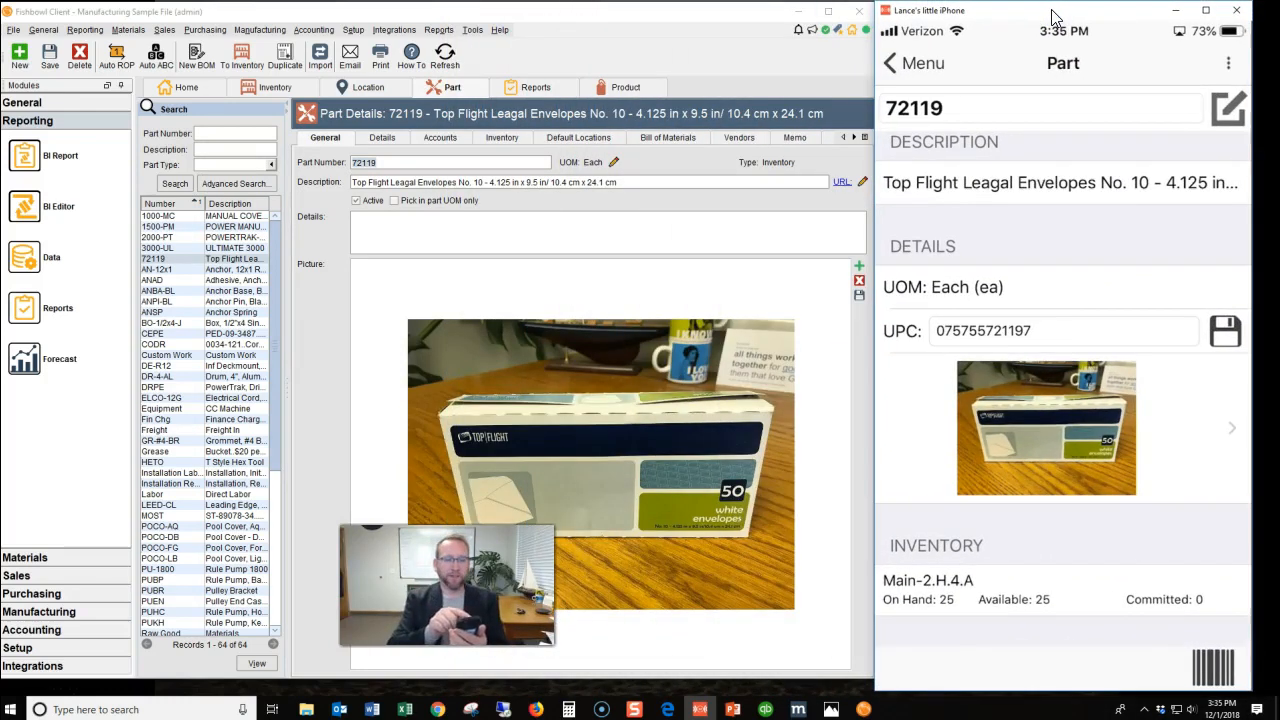
click(904, 62)
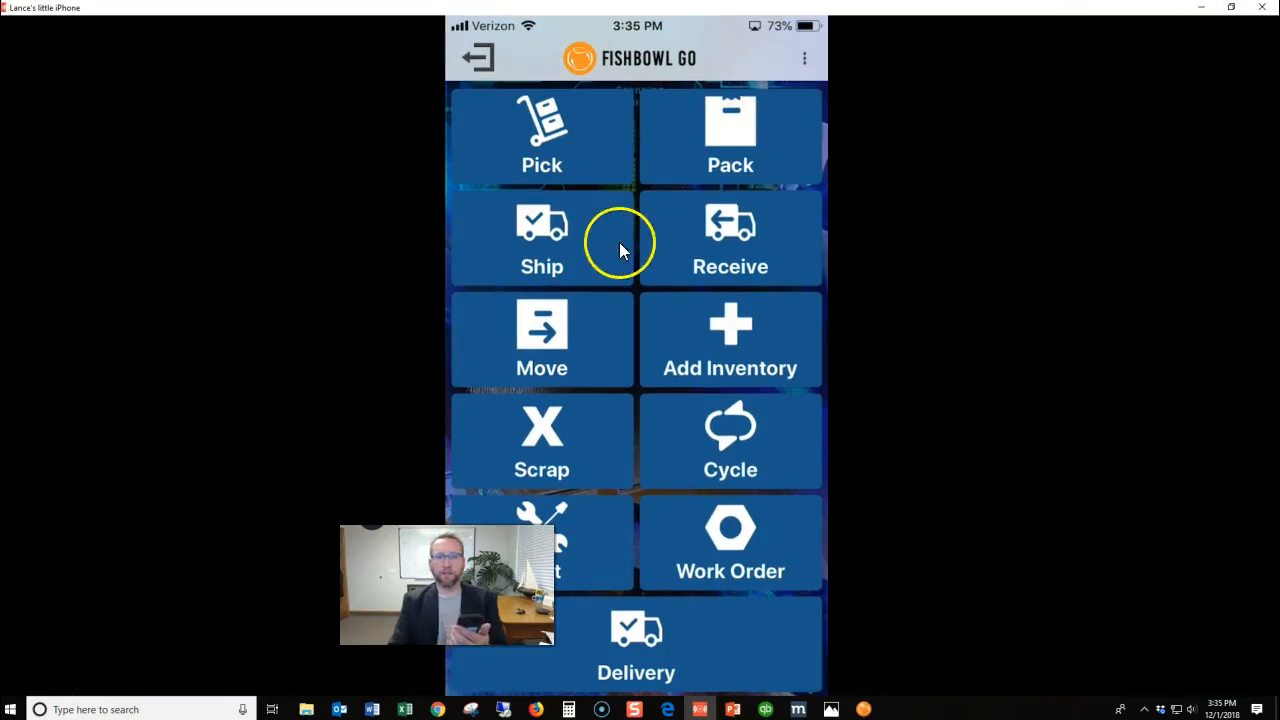
mouse_move(590, 238)
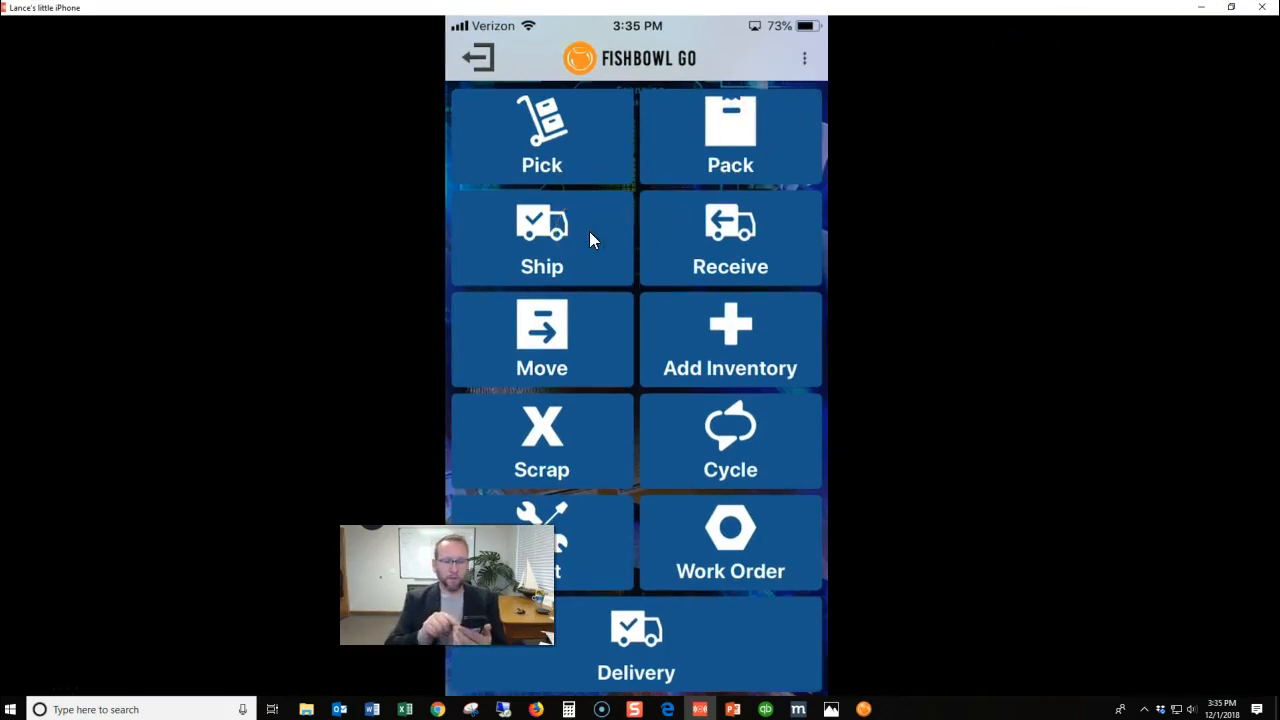
Add 50 of part 72119 at Main-2.G.1.B with unit cost 5 and save
click(730, 340)
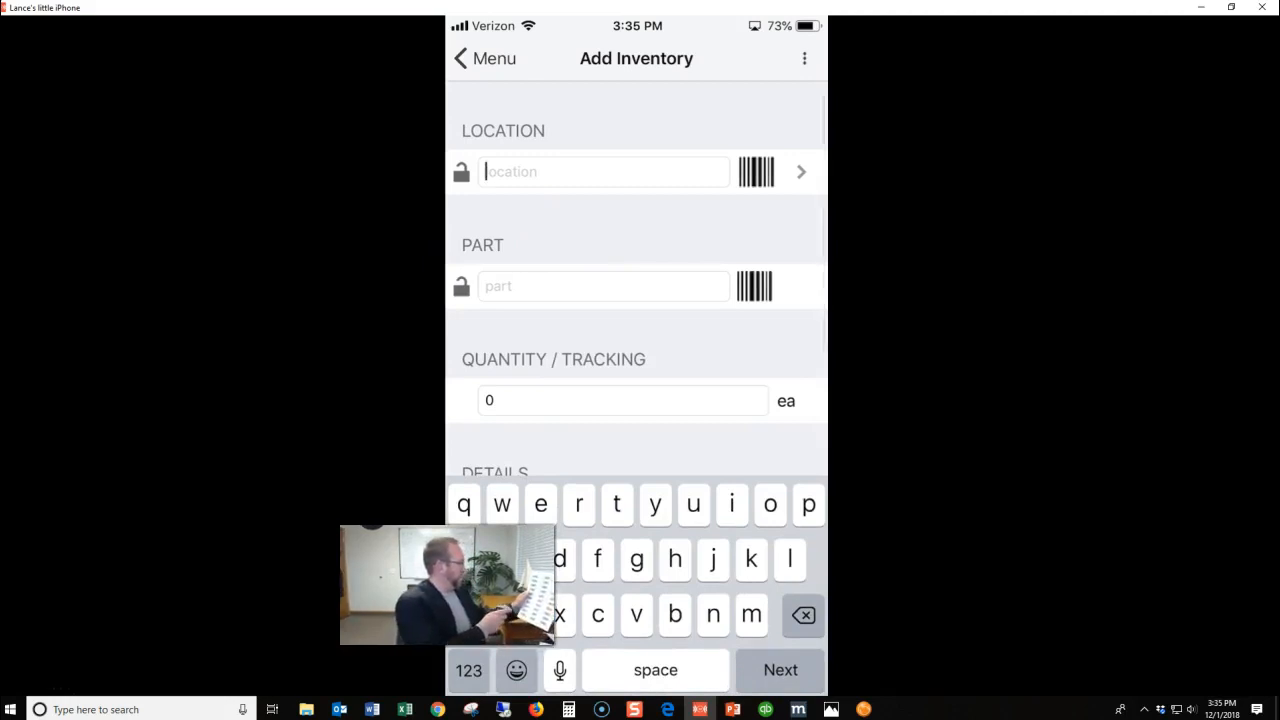
text(134)
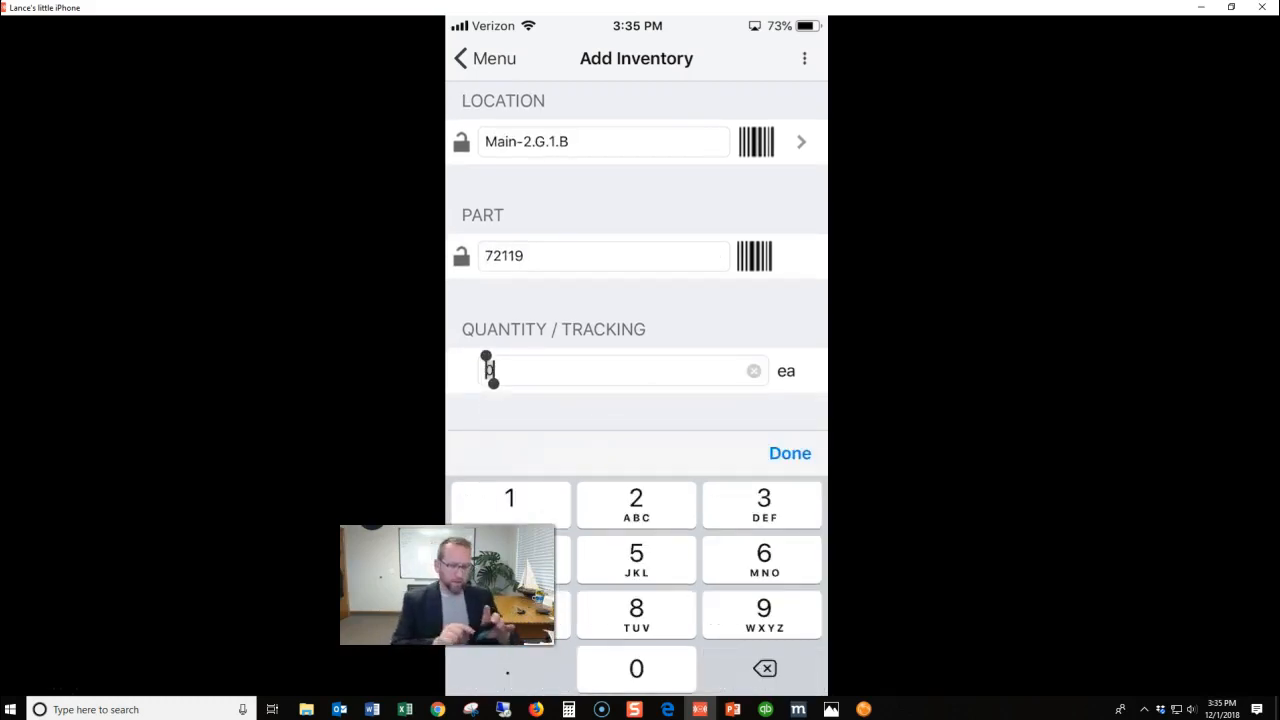
text(50)
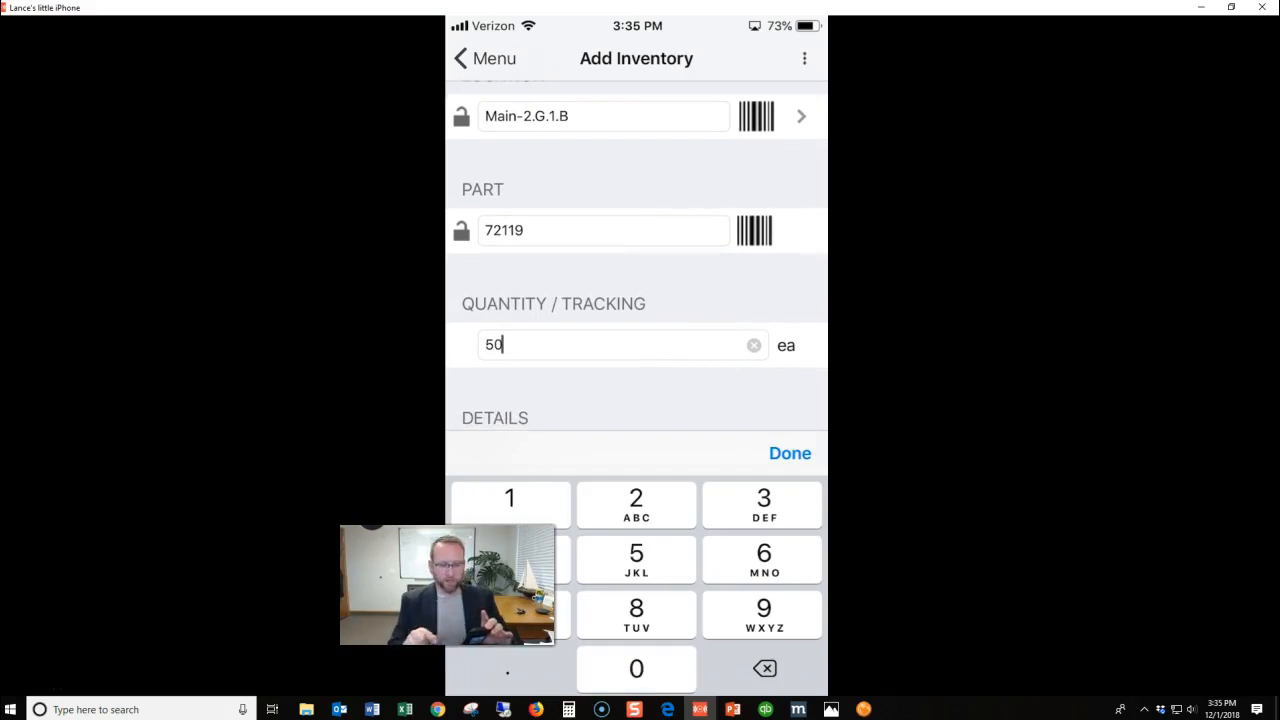
click(650, 476)
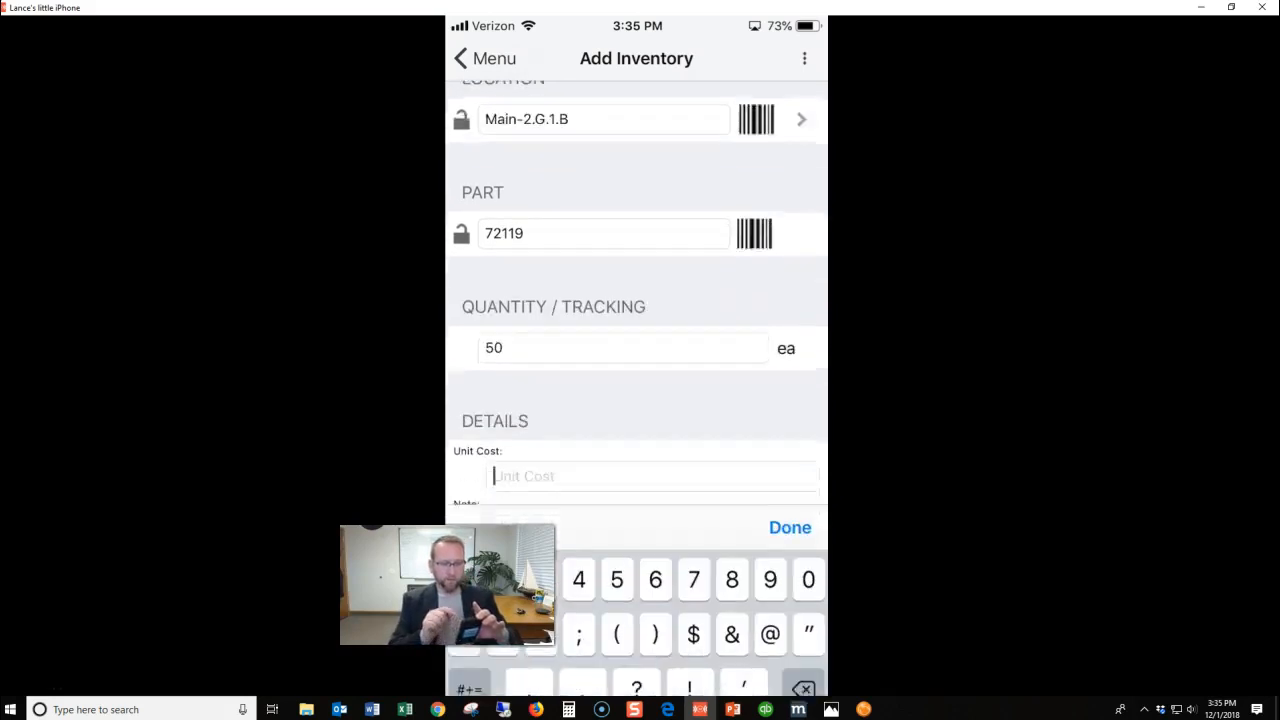
text(5)
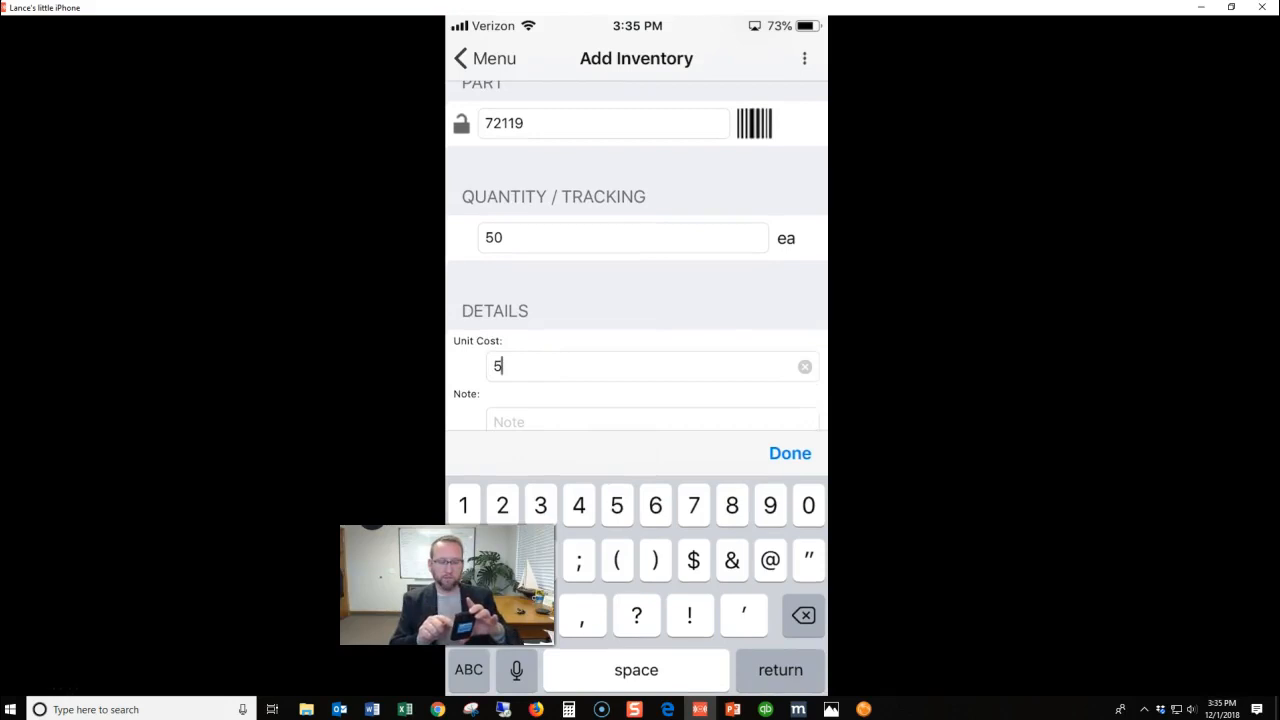
click(790, 452)
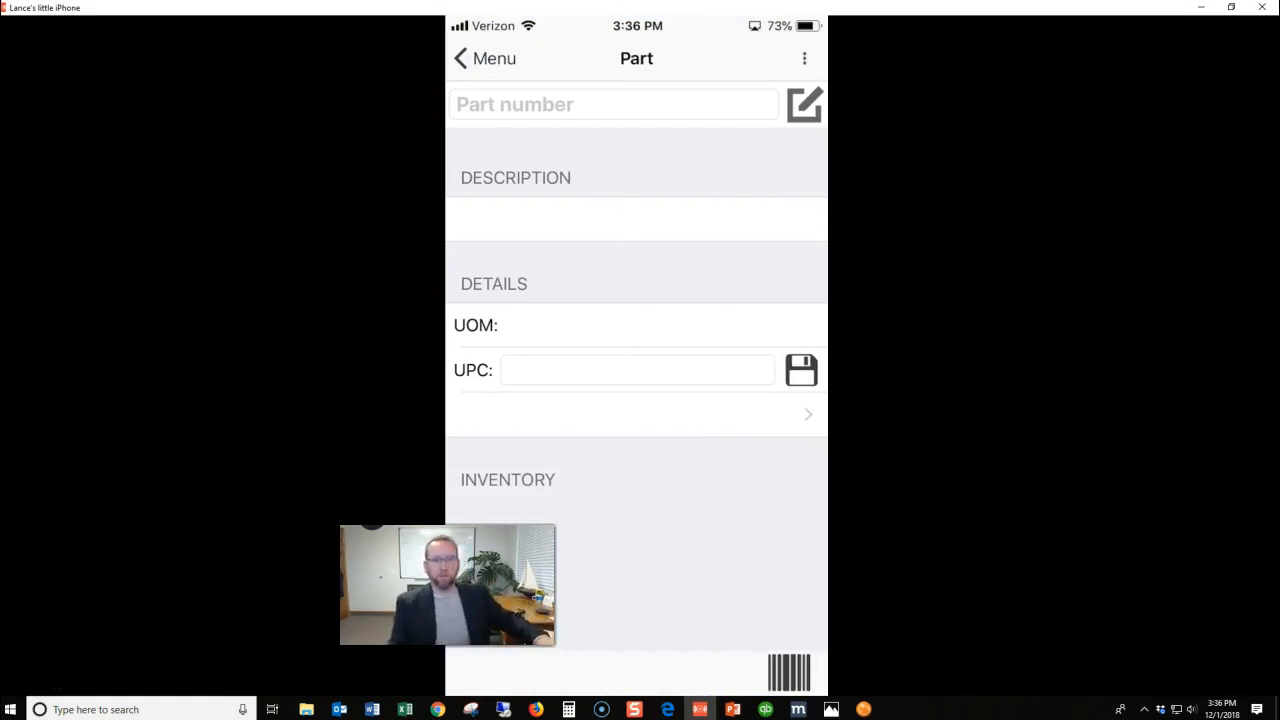
Look up part 72119 by its UPC and scroll to its two-location inventory
click(614, 104)
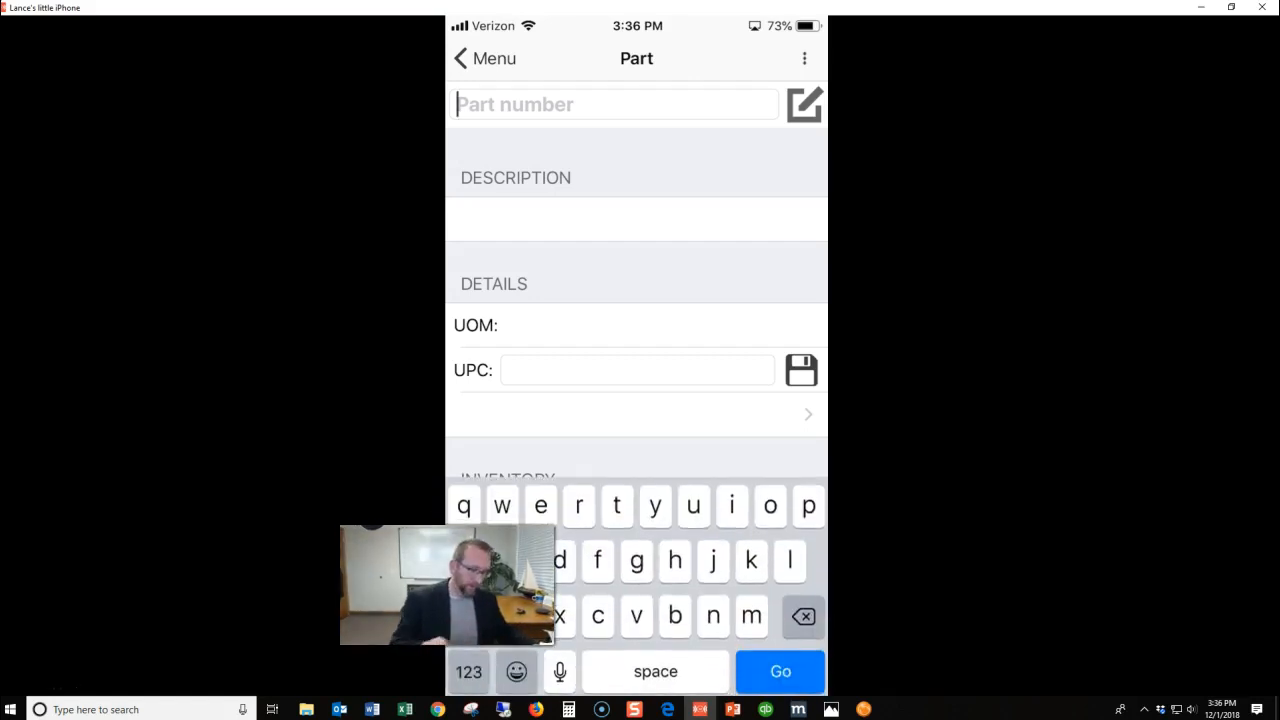
text(075755721197)
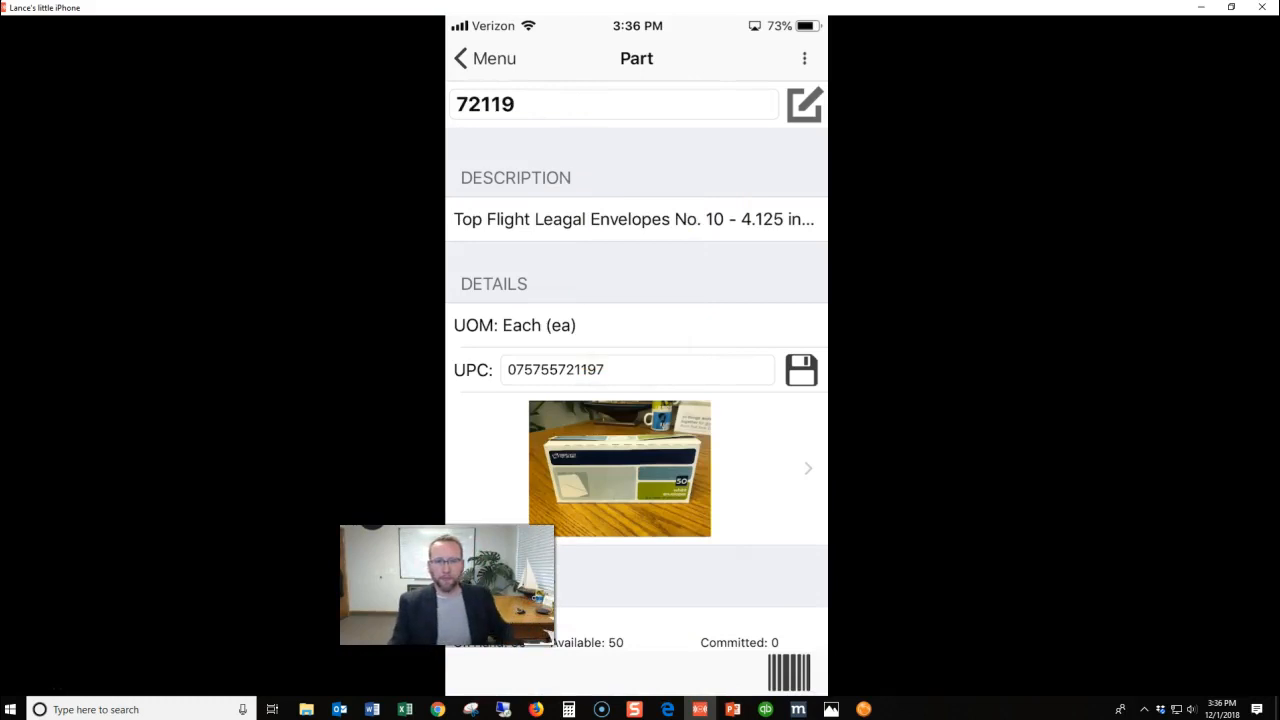
scroll(down, 3)
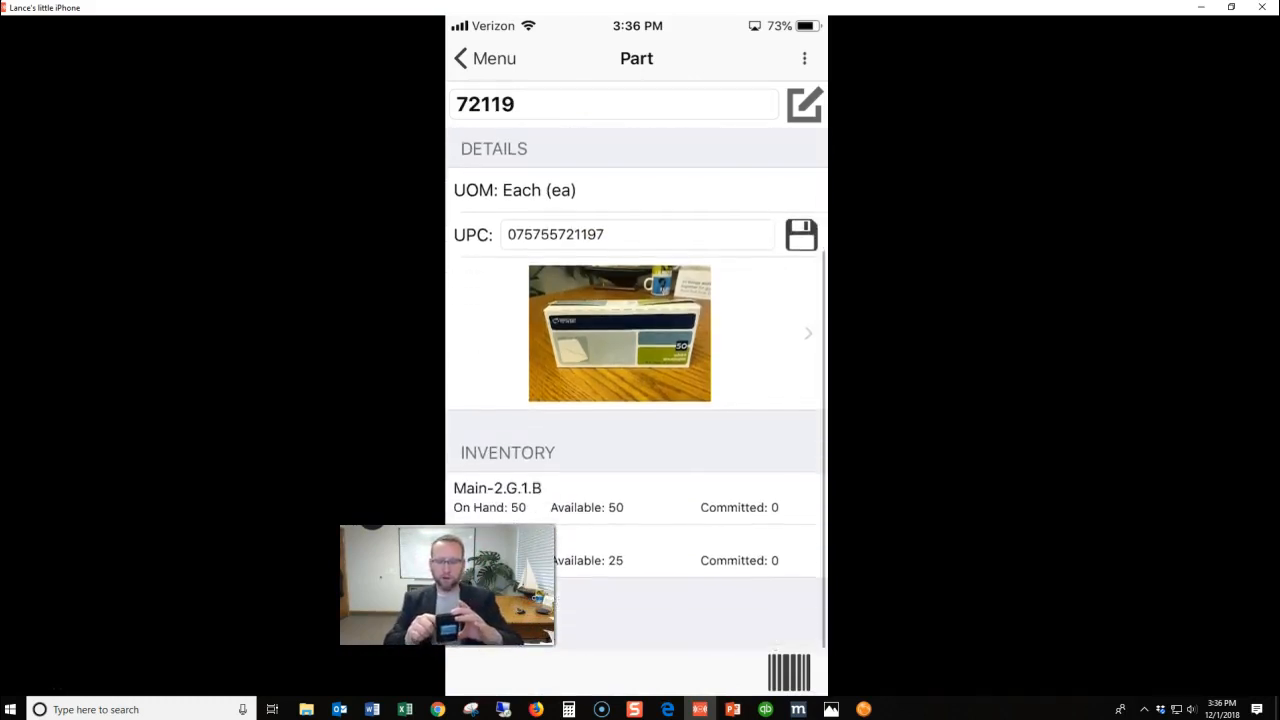